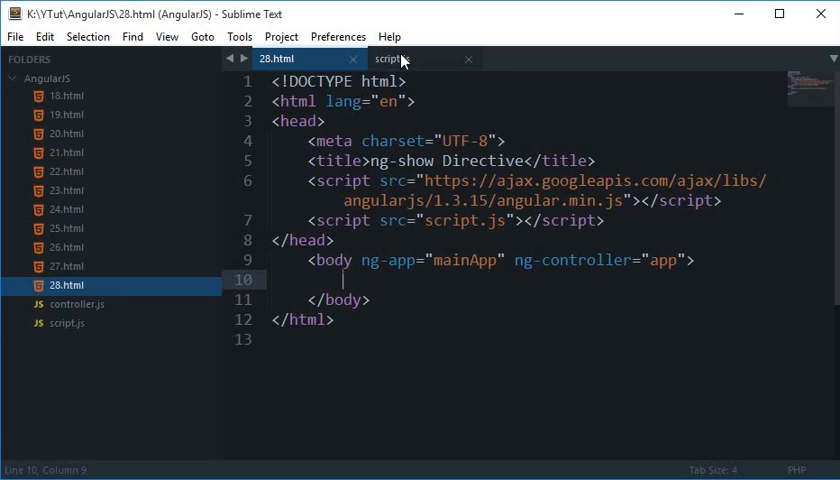
# Review the empty script.js and discard a partly typed <h1> heading in 28.html
pyautogui.click(390, 59)
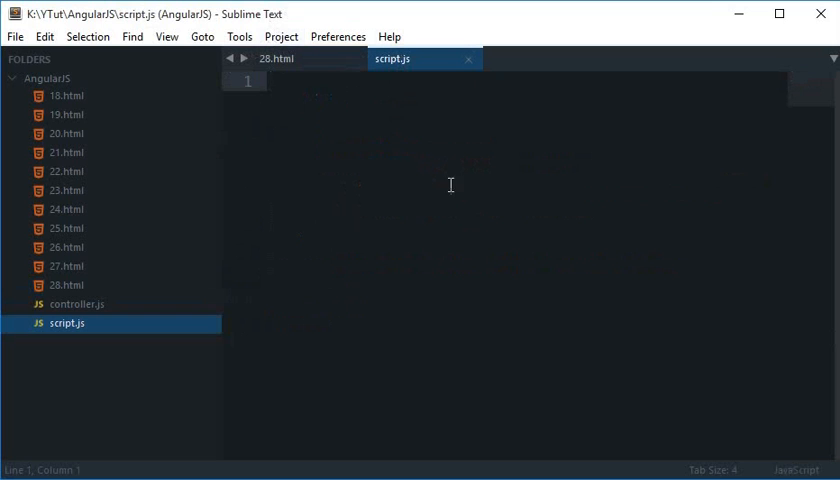
pyautogui.moveTo(424, 161)
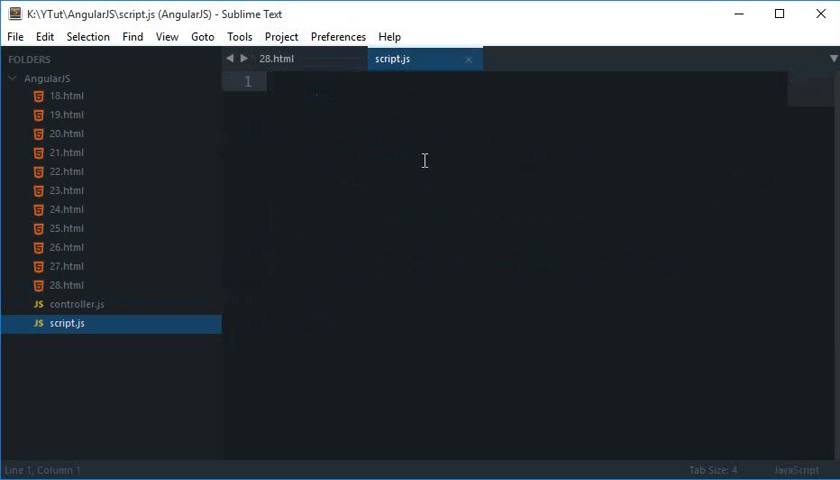
pyautogui.moveTo(413, 159)
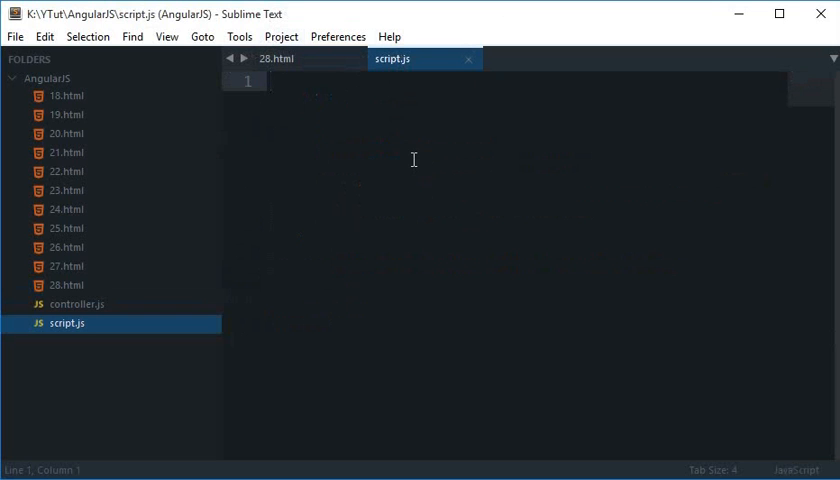
pyautogui.click(282, 58)
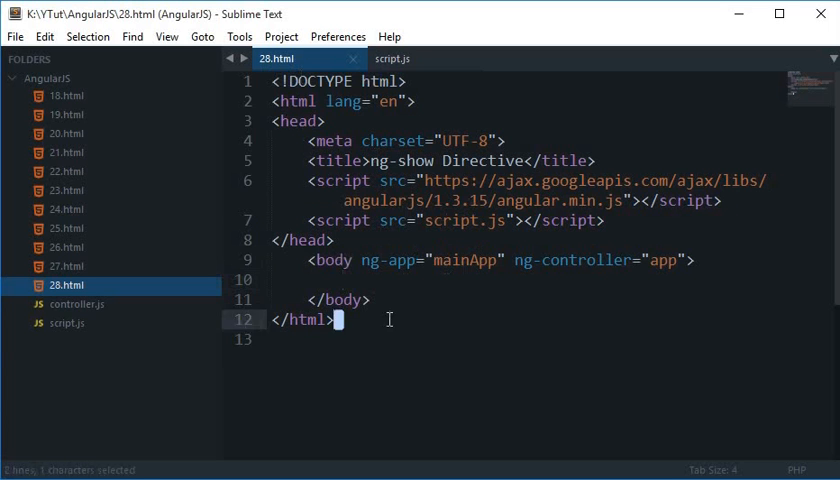
pyautogui.press('ctrl+a')
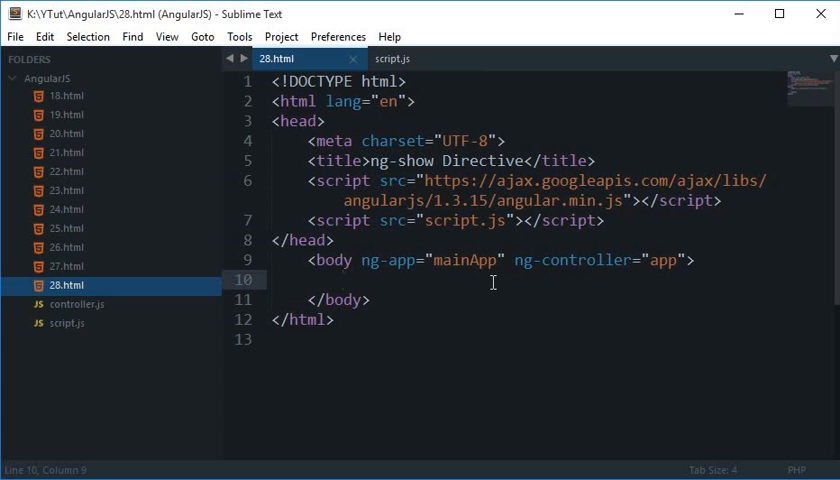
pyautogui.write('<h1>')
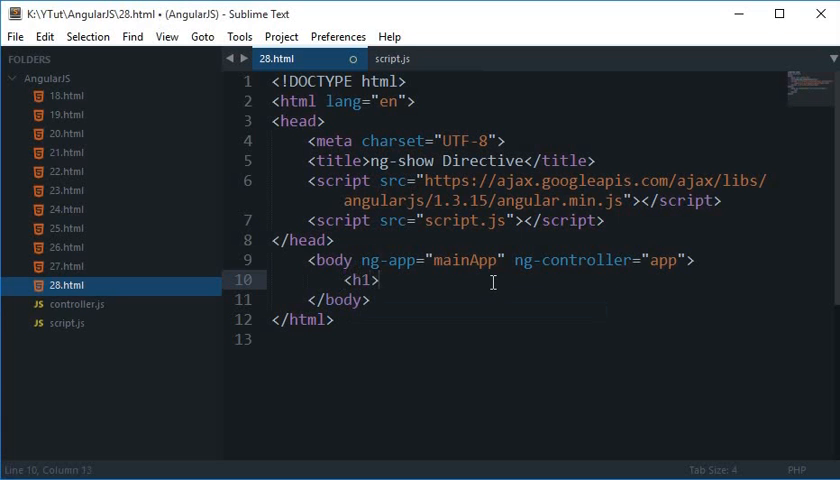
pyautogui.write('A')
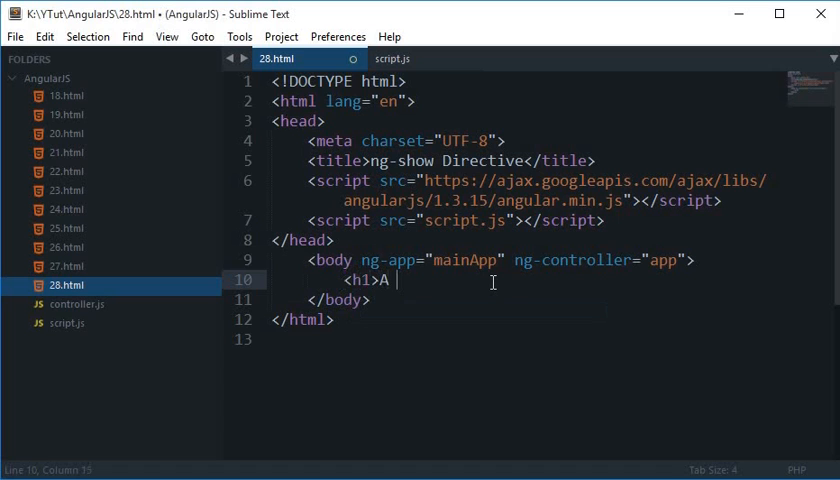
pyautogui.press('backspace')
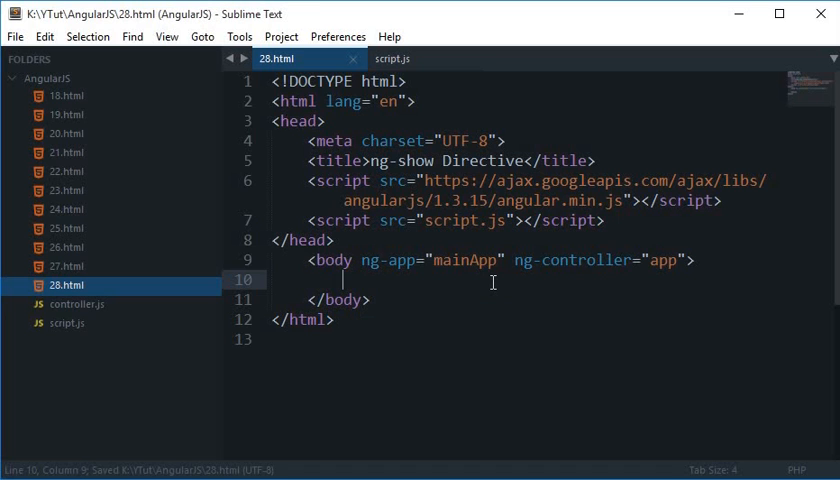
pyautogui.moveTo(388, 37)
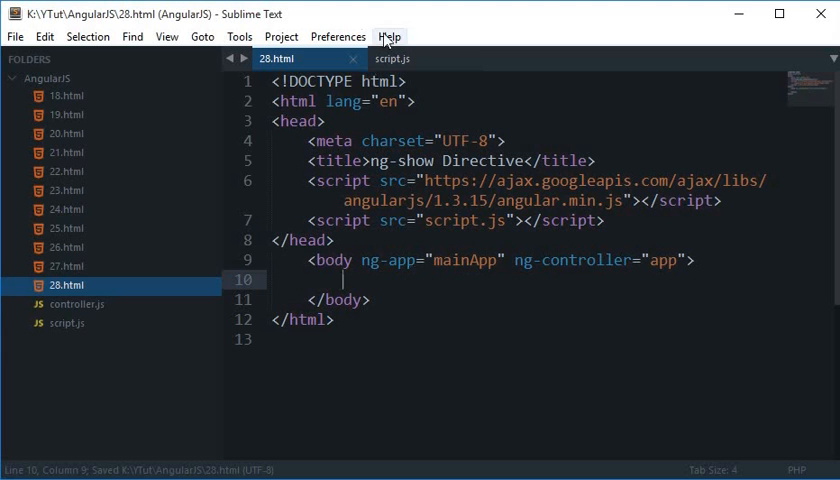
pyautogui.click(392, 58)
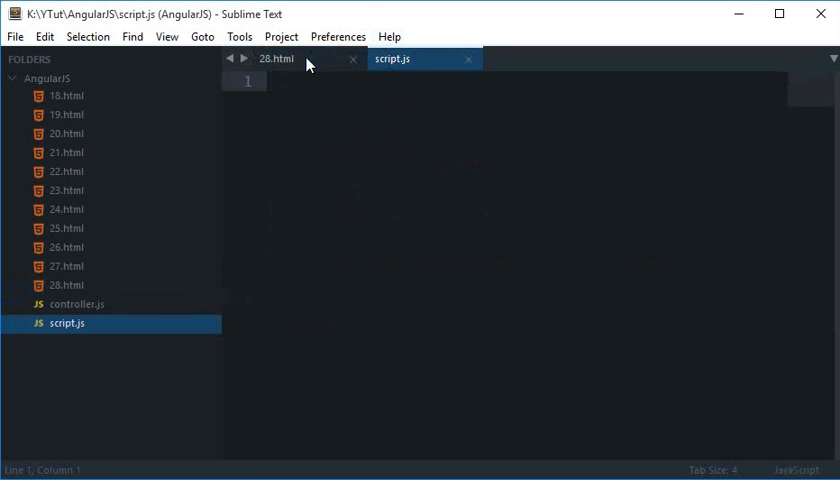
pyautogui.click(277, 59)
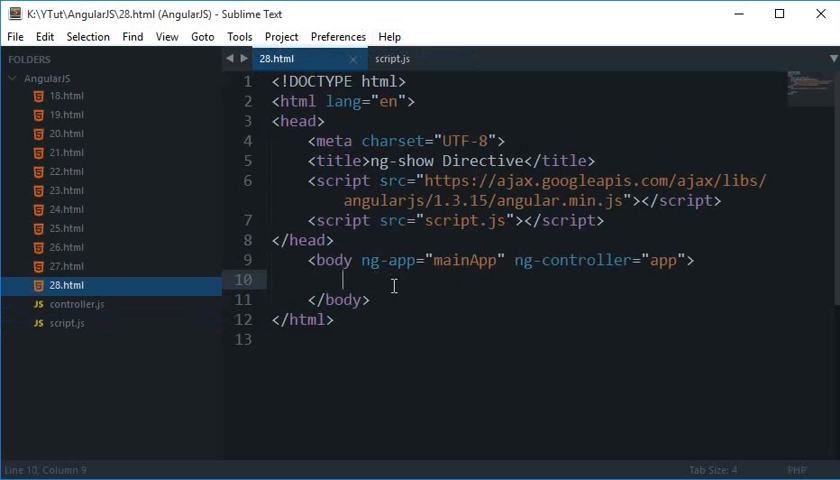
# Add a <button>Toggle Message</button> to the body of 28.html
pyautogui.write('<button>')
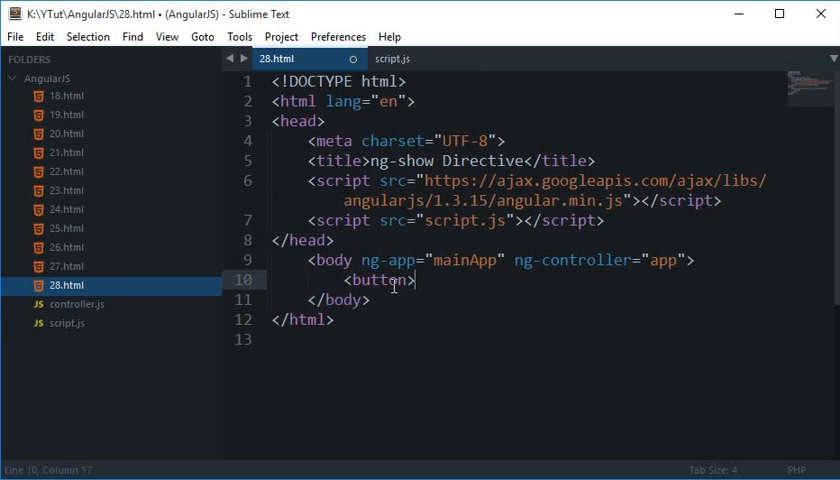
pyautogui.write('Mes')
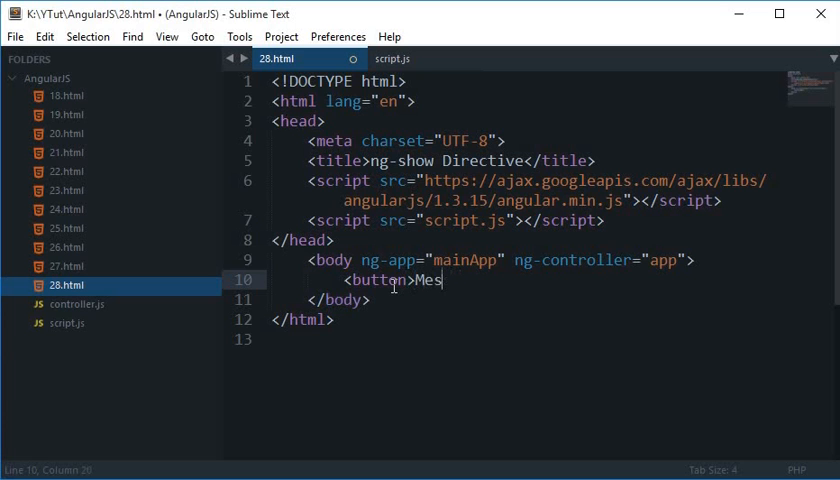
pyautogui.write('Toggle')
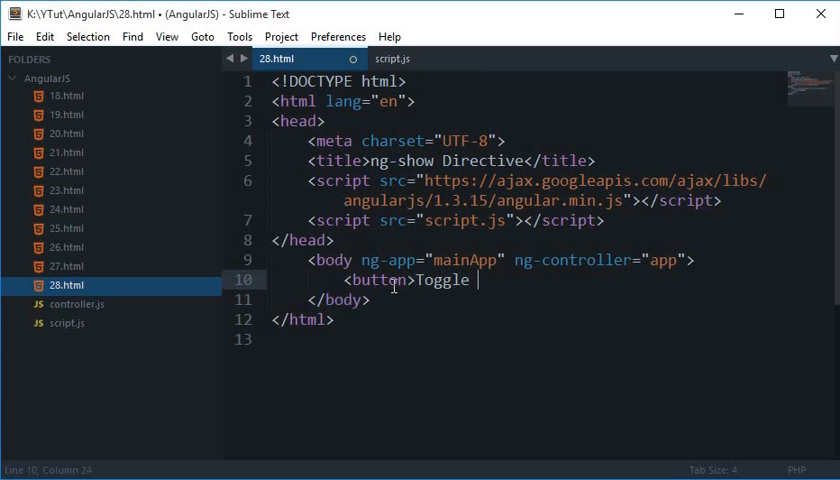
pyautogui.write('Message<')
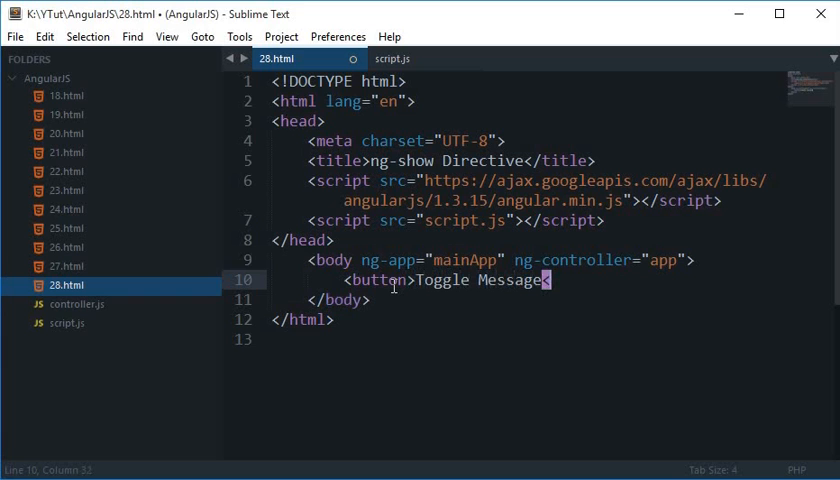
pyautogui.write('</button>')
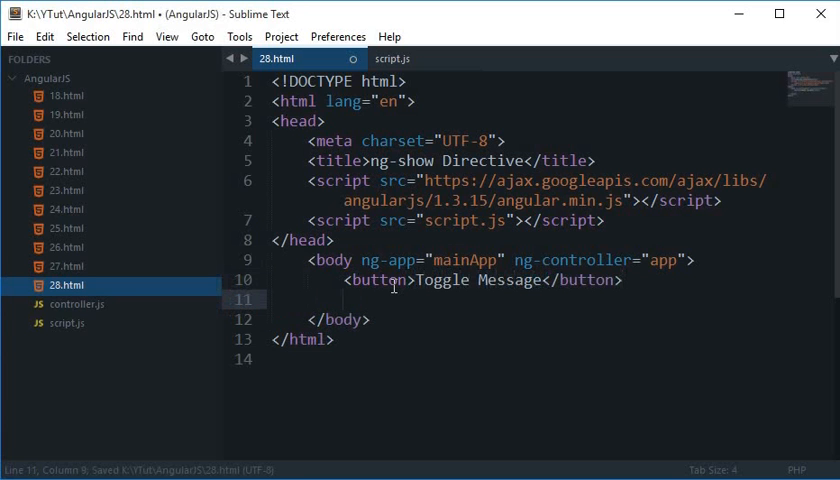
# Add <div id="message" ng-show=""></div> below the button
pyautogui.write('<d')
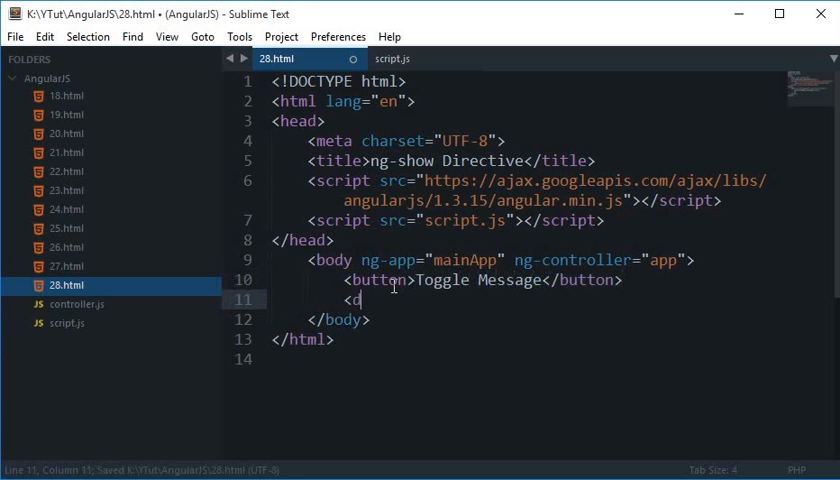
pyautogui.write('div id=')
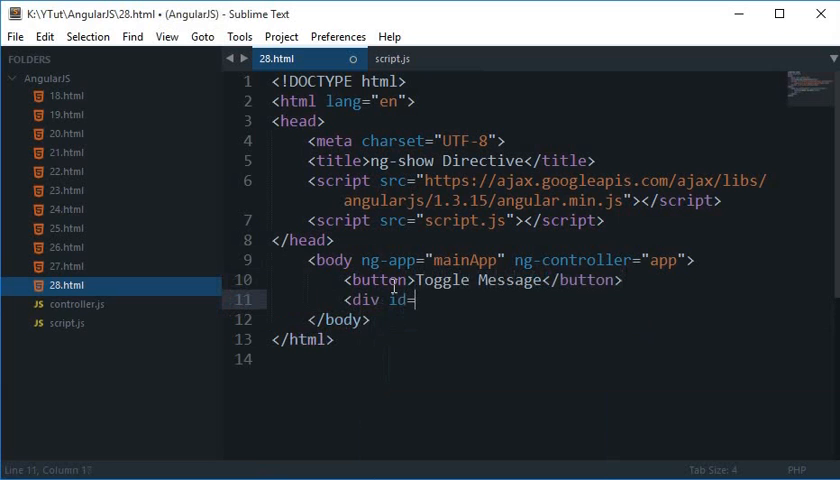
pyautogui.write('"message"')
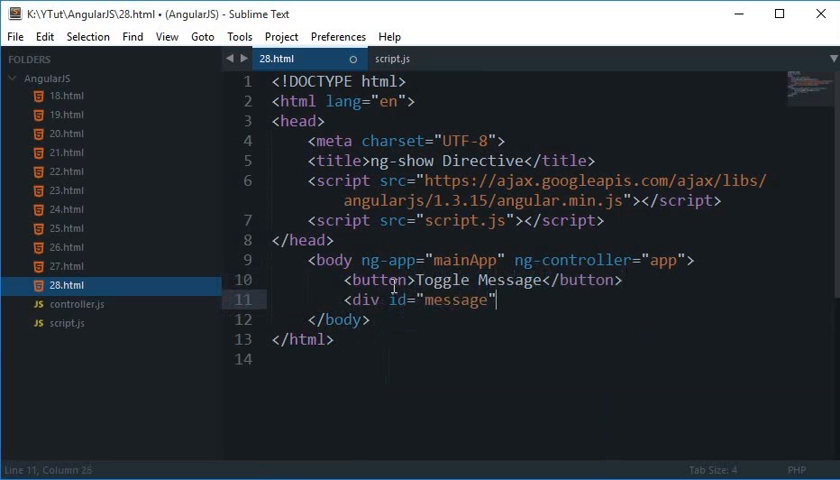
pyautogui.write('ng')
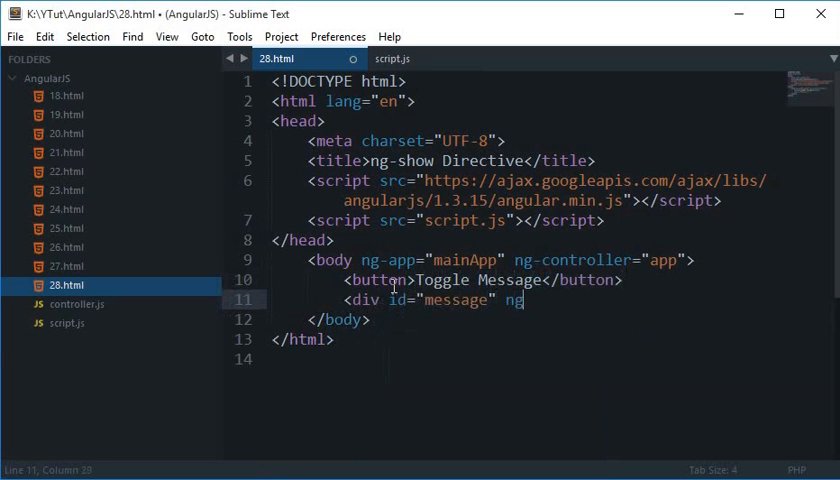
pyautogui.write('-show')
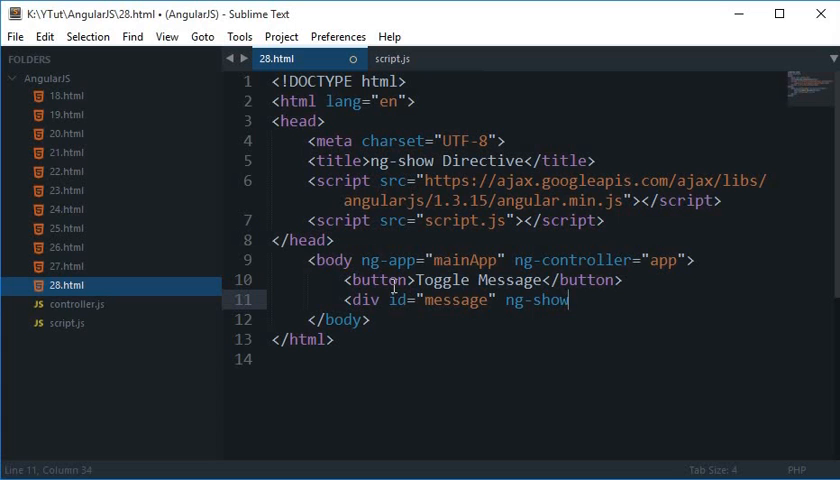
pyautogui.write('="')
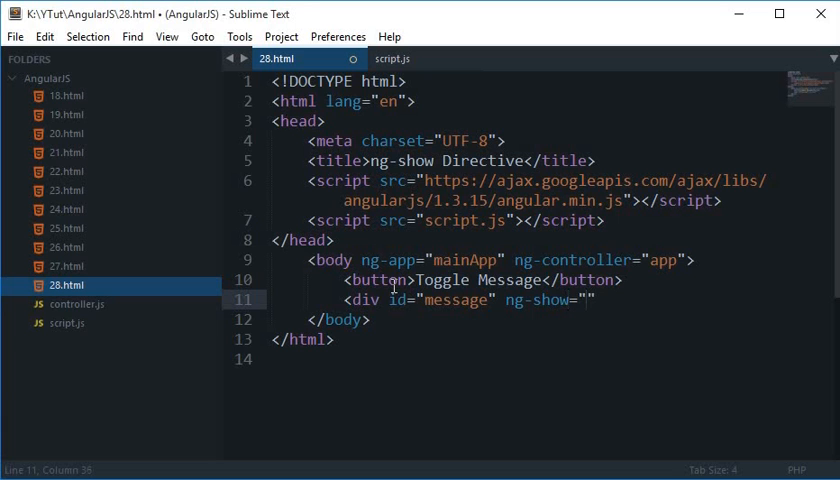
pyautogui.write('><')
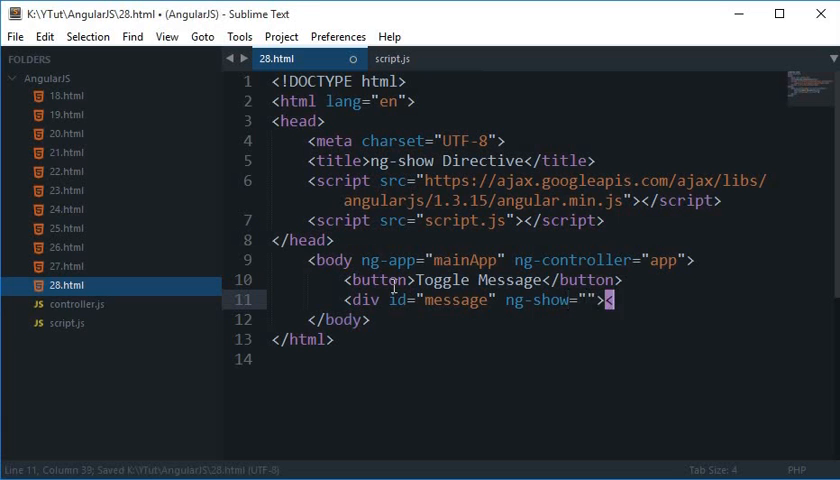
pyautogui.write('></div>')
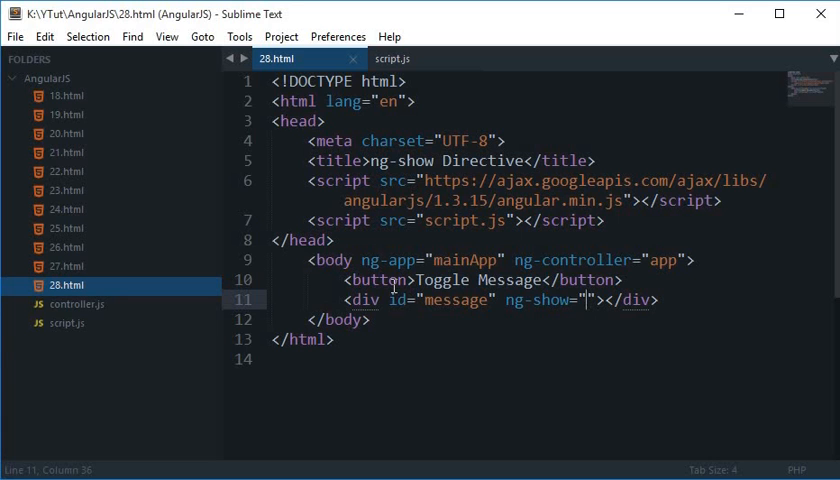
# Set ng-show to message1 == 'show' and add the text 'This is my message 1'
pyautogui.write('message1')
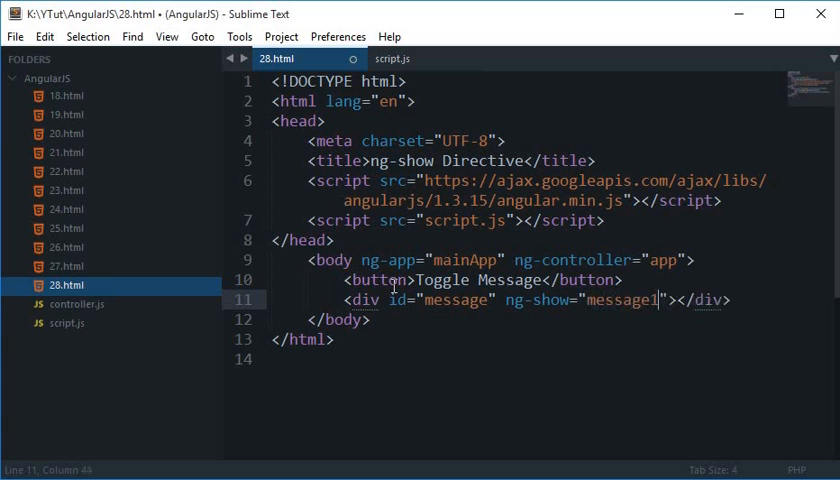
pyautogui.write("== 'true")
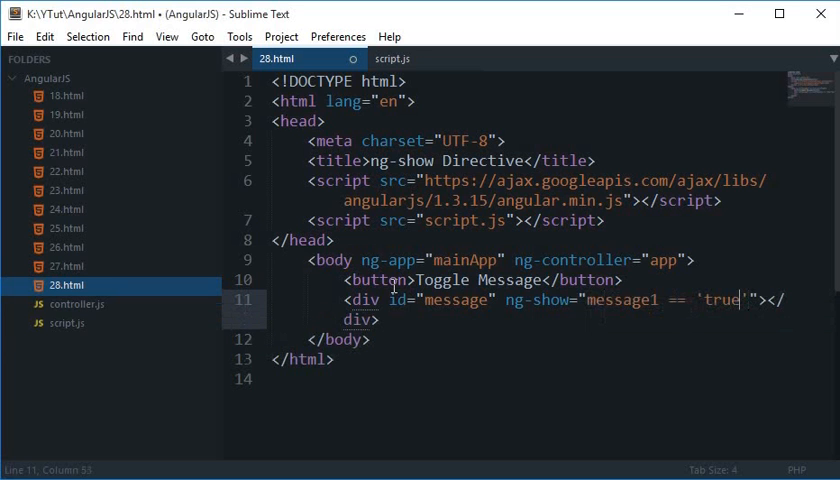
pyautogui.write('show')
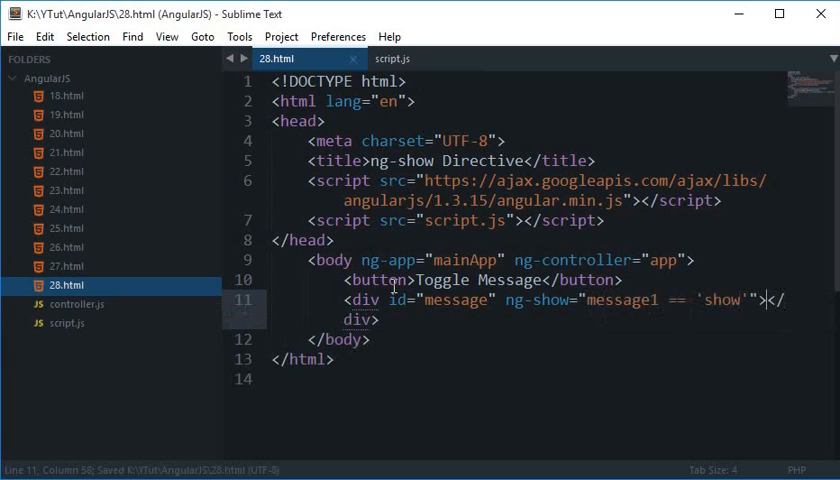
pyautogui.write('This is my message 1')
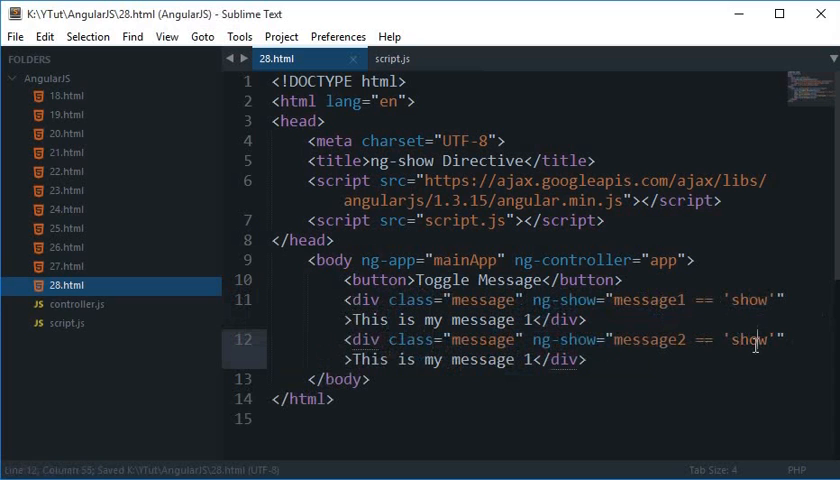
pyautogui.moveTo(658, 339)
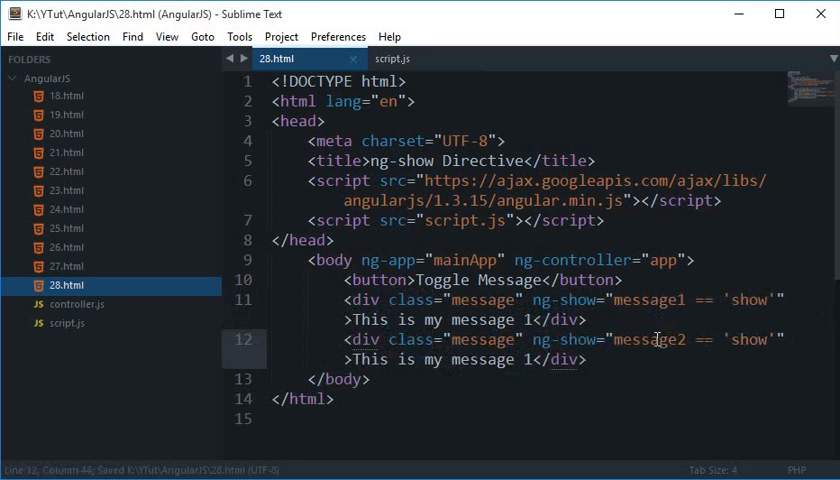
# Replace message1 with show in the first div's ng-show and begin the msg value
pyautogui.doubleClick(651, 299)
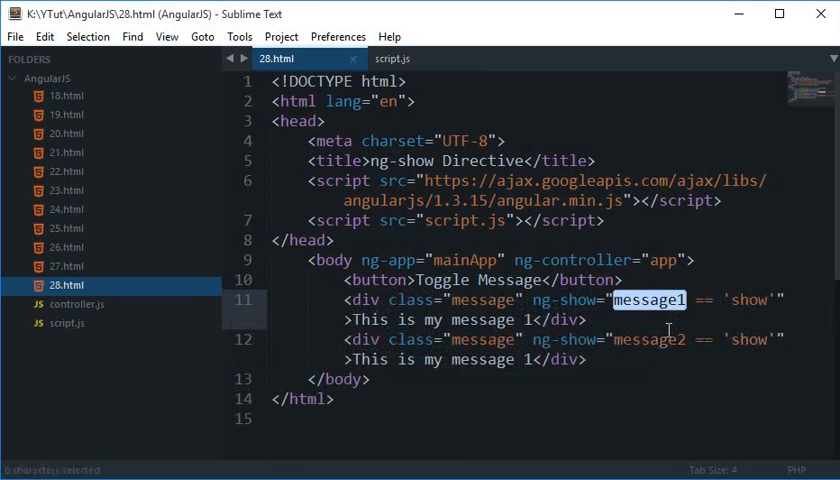
pyautogui.write('show')
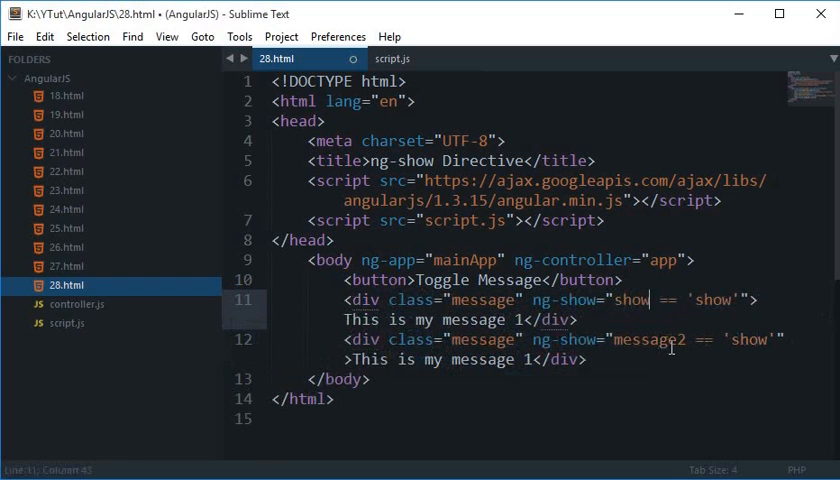
pyautogui.write('msg')
pyautogui.write('var a')
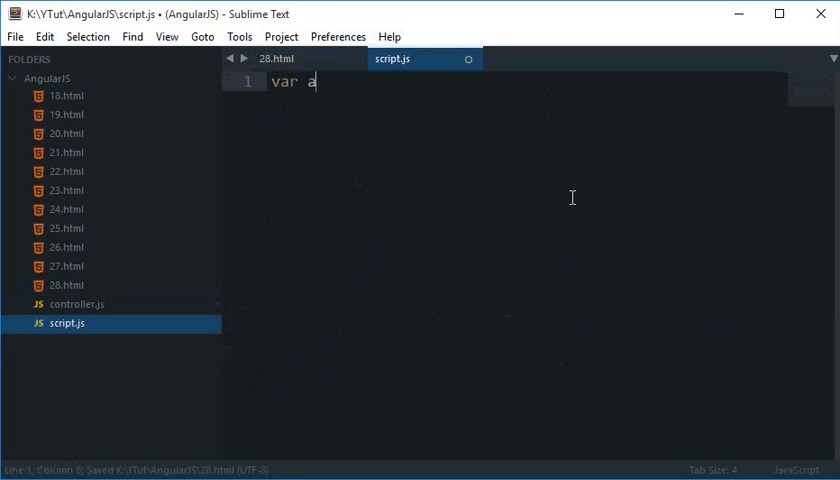
# Start script.js with angular.module('mainApp'), copying the app name from 28.html
pyautogui.write('pp = angu')
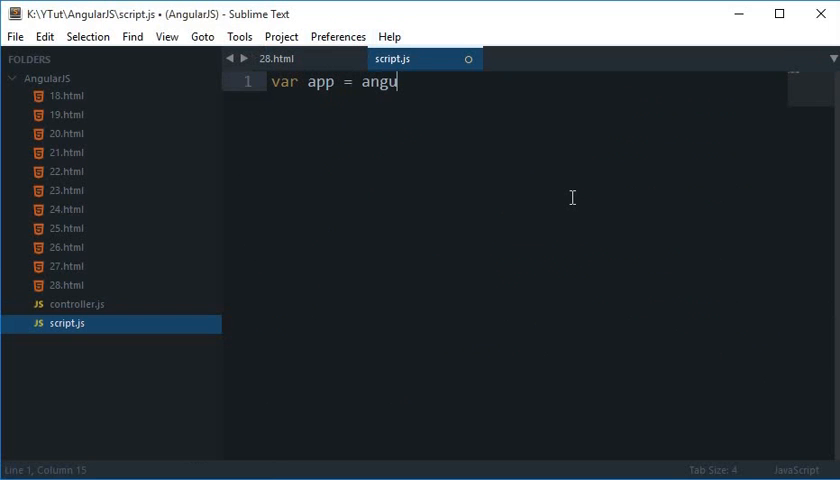
pyautogui.write('lar.modu')
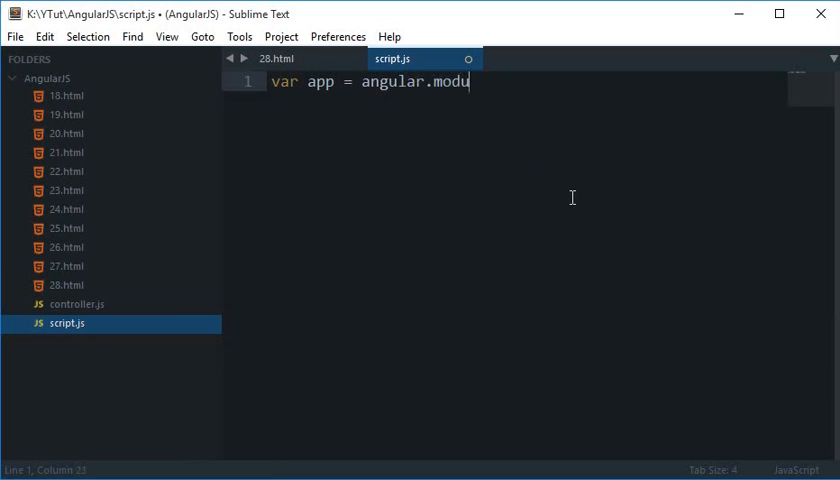
pyautogui.write('le')
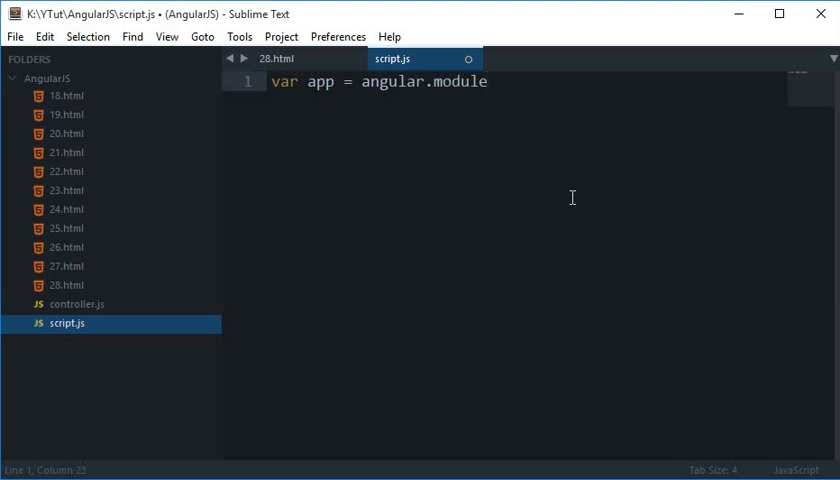
pyautogui.write("('')")
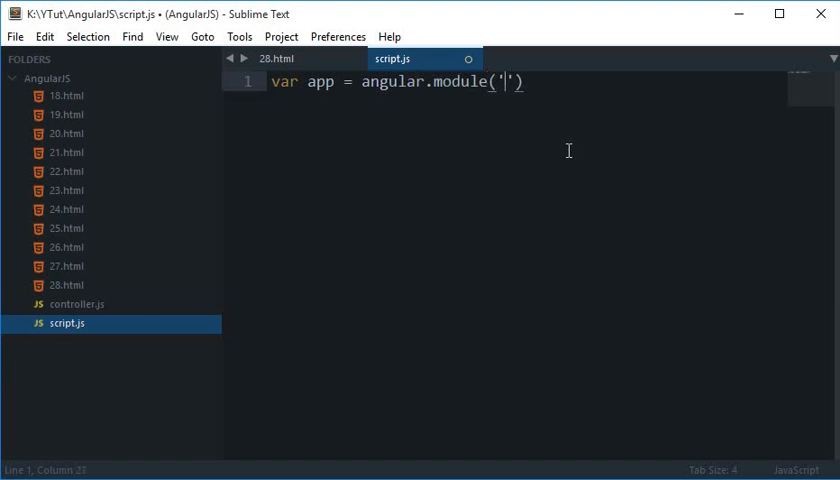
pyautogui.click(278, 59)
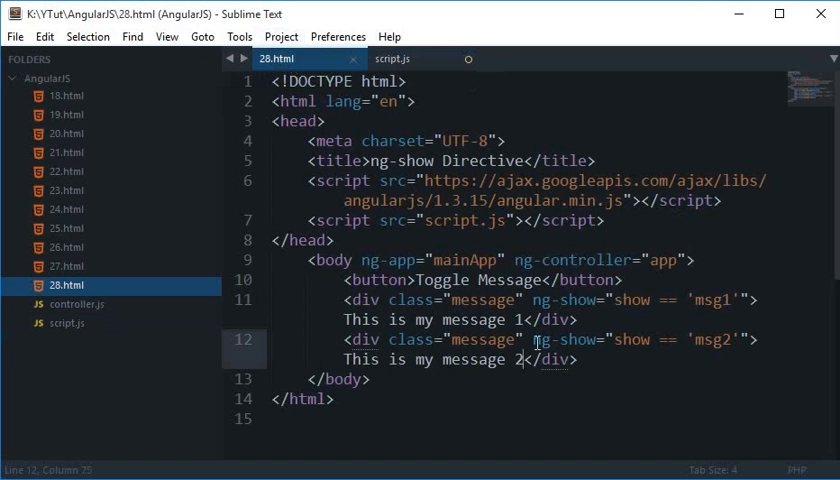
pyautogui.doubleClick(466, 259)
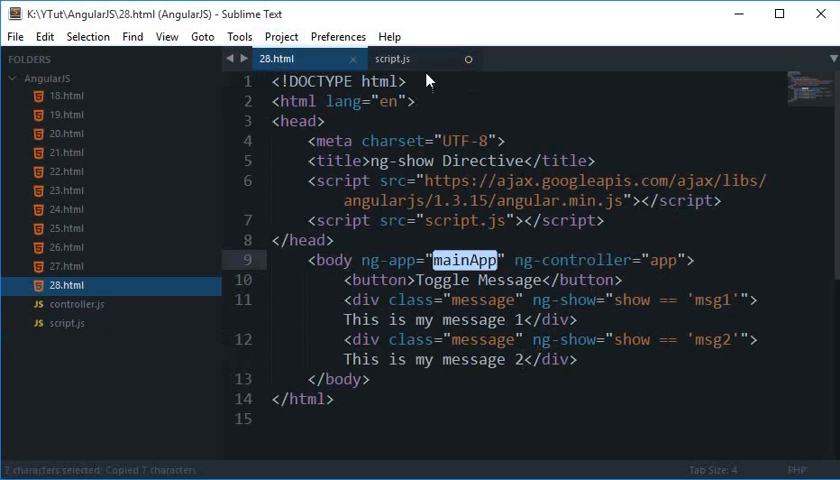
pyautogui.click(421, 59)
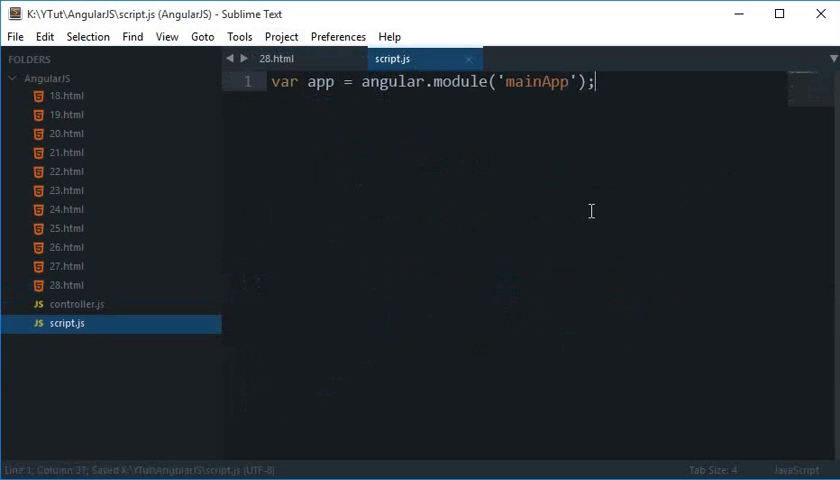
pyautogui.write('app.')
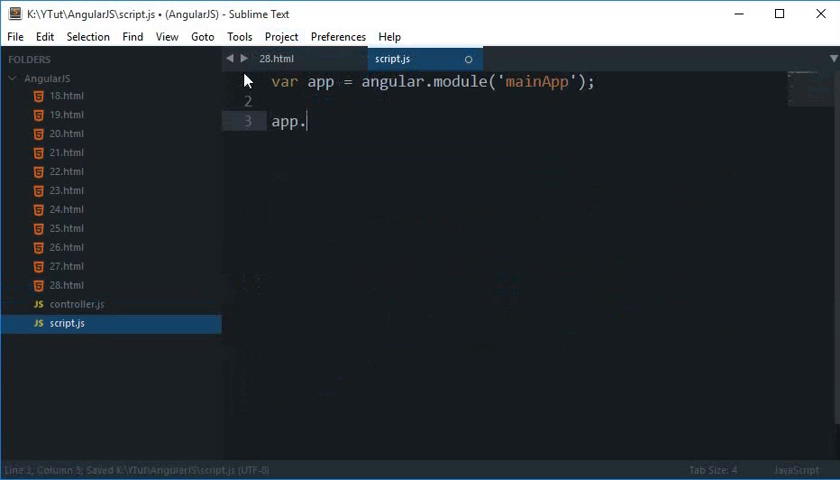
# Rename the variable to appX and add appX.controller('app')
pyautogui.click(277, 58)
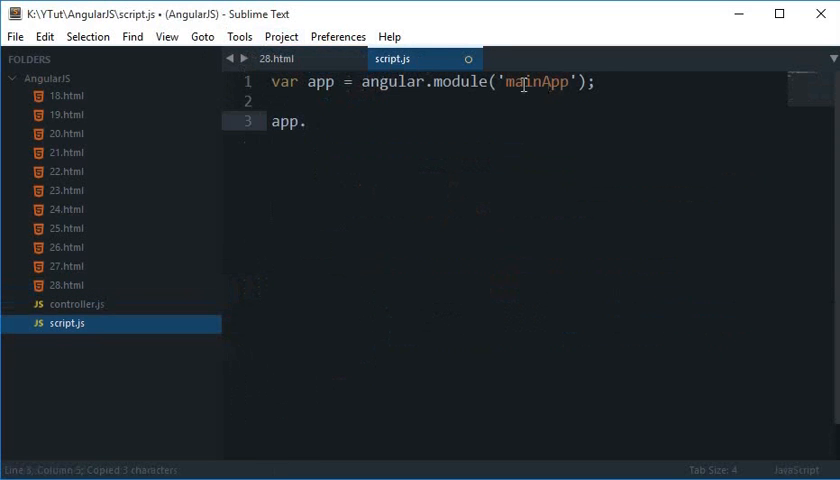
pyautogui.write('app.')
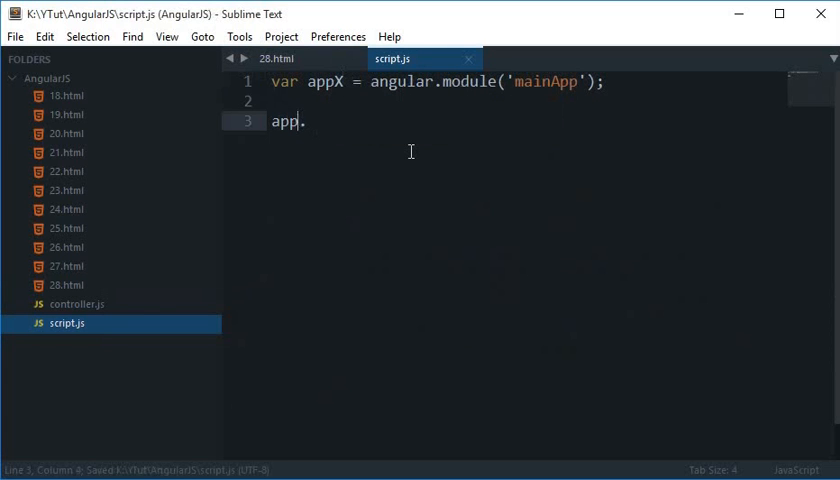
pyautogui.write('X')
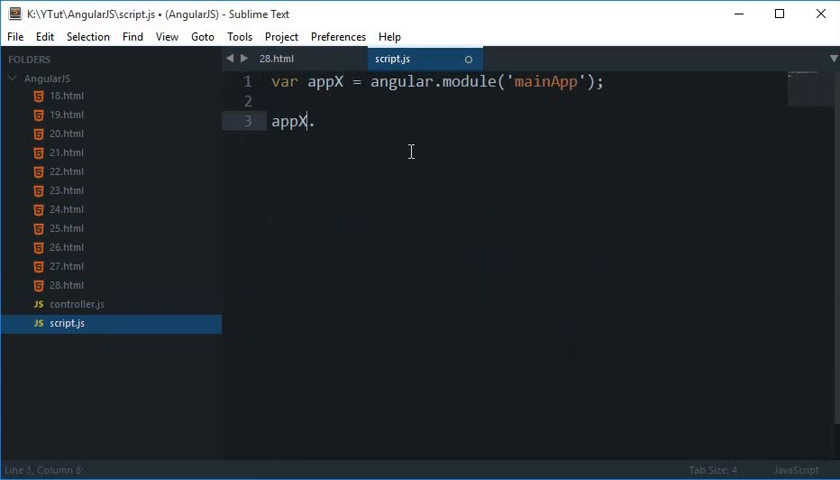
pyautogui.write('c')
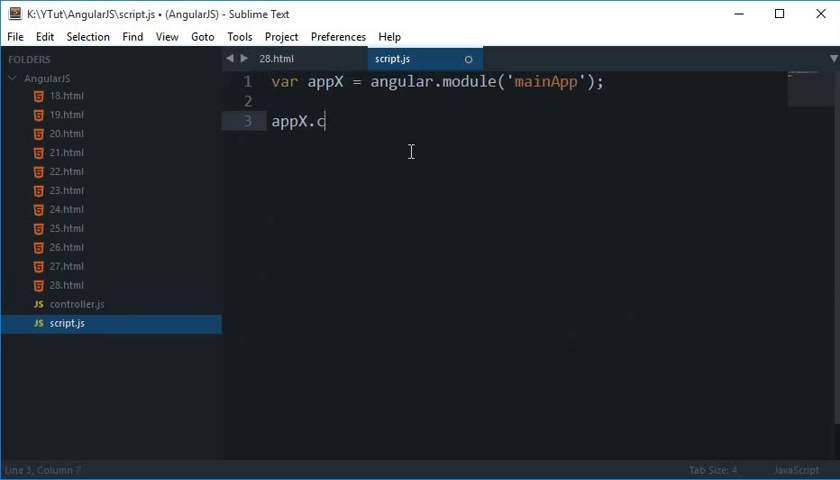
pyautogui.write("ontroller('app')")
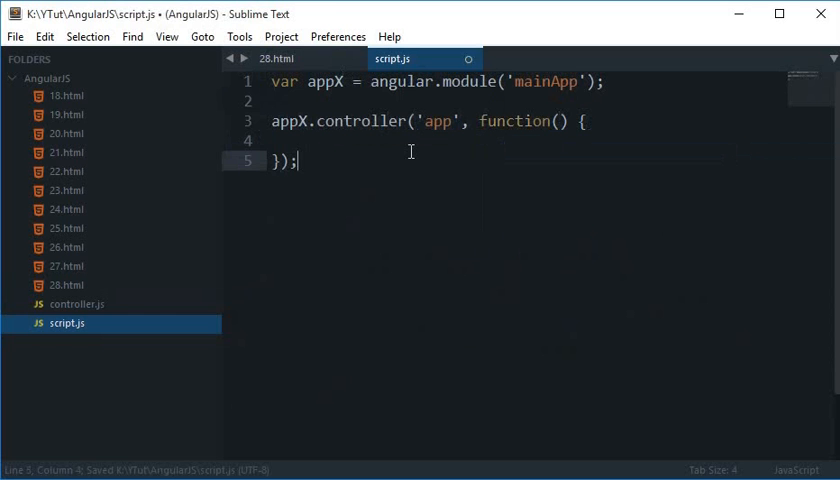
# Give the controller a $scope parameter that sets $scope.show = 'msg1'
pyautogui.click(276, 59)
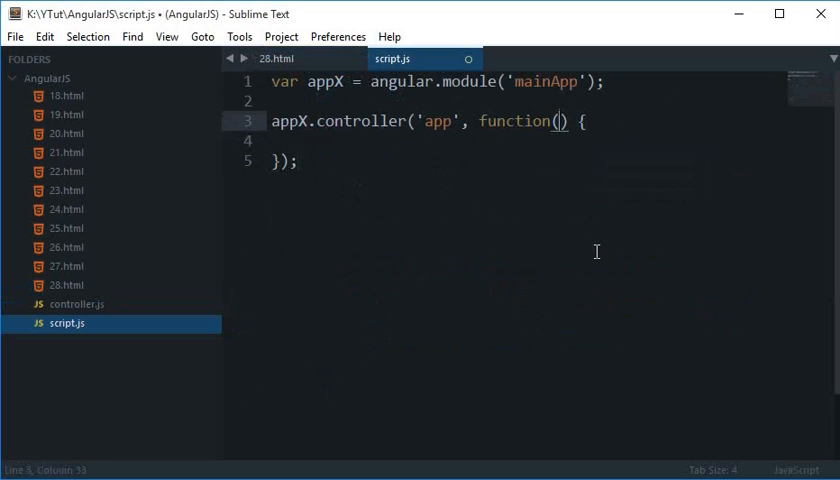
pyautogui.write('$scope')
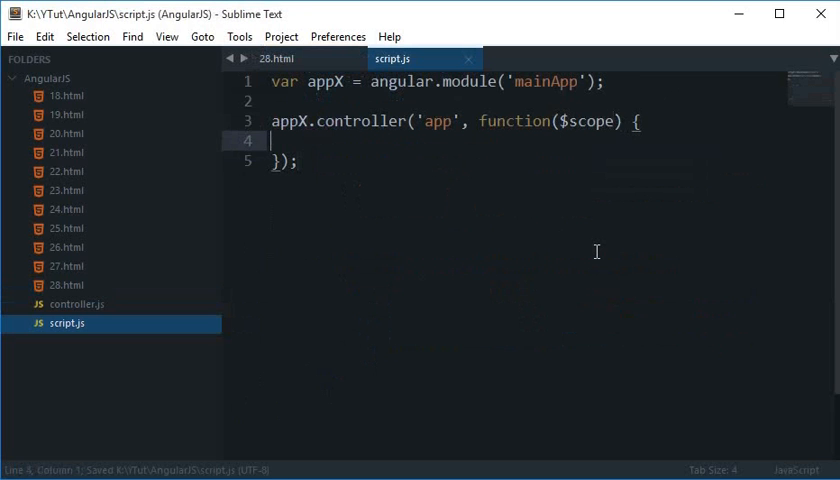
pyautogui.write('$s')
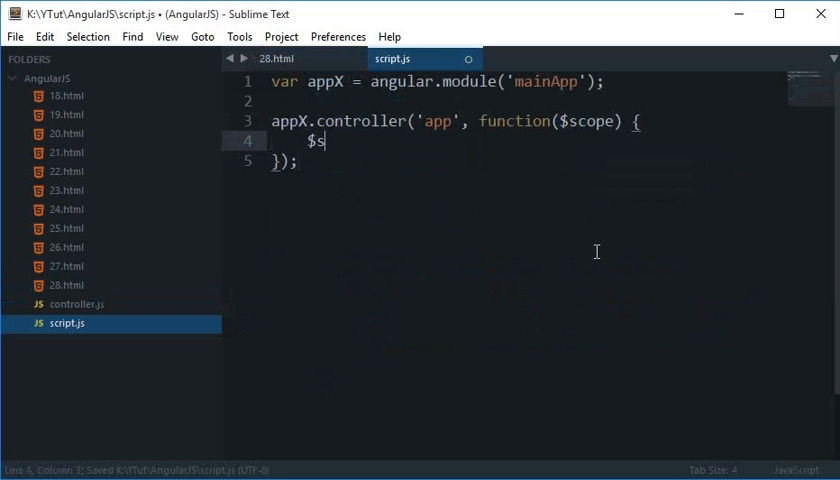
pyautogui.write('cope.')
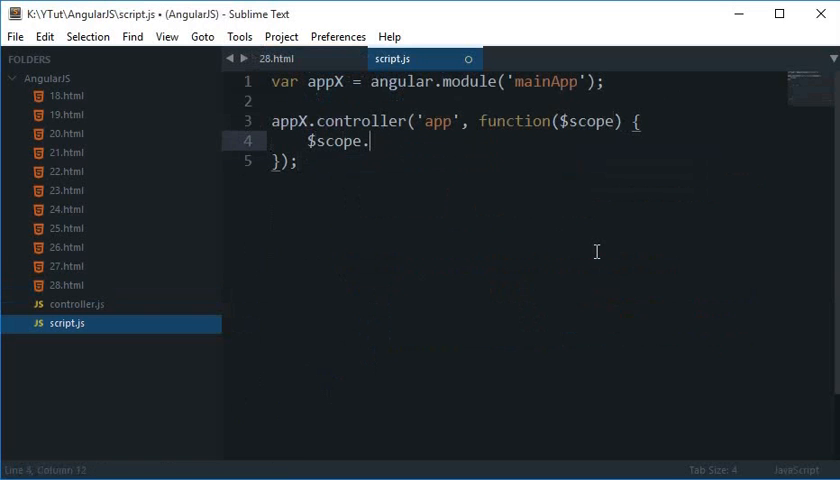
pyautogui.write('sh')
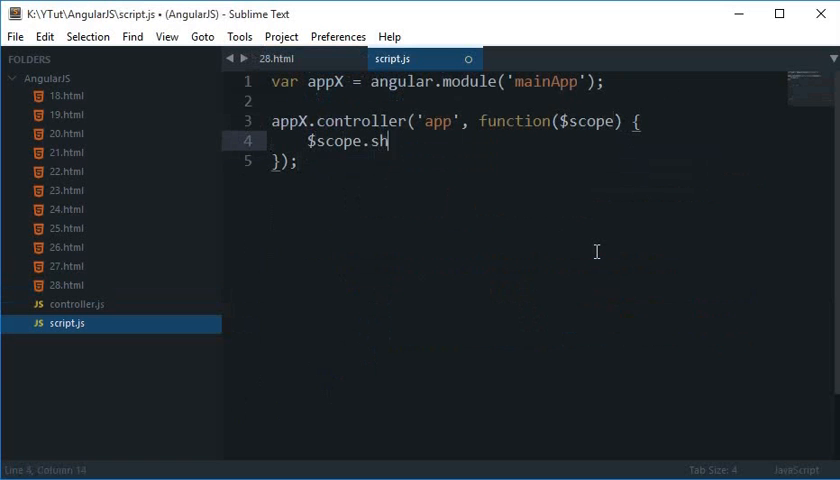
pyautogui.write("ow = 'msg1';")
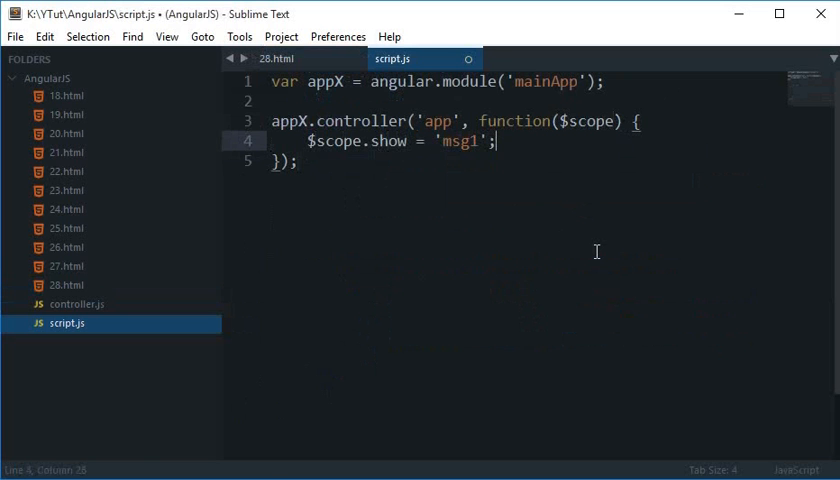
pyautogui.click(279, 59)
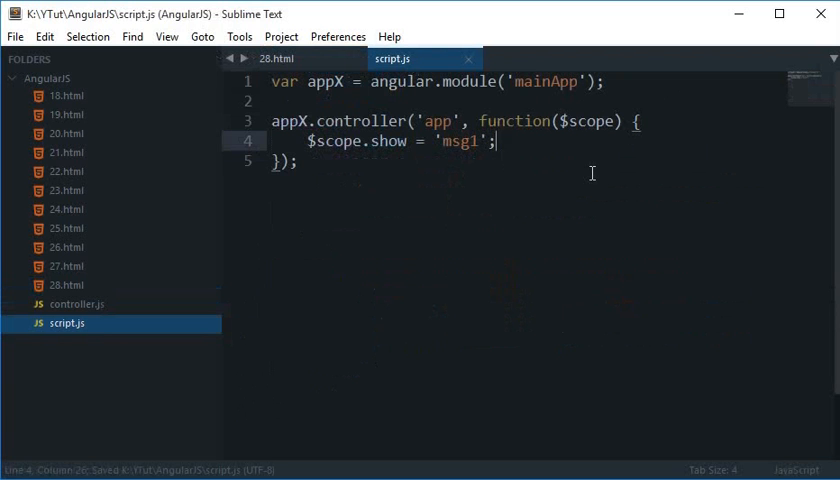
# Add ng-click="toggle()" to the Toggle Message button in 28.html
pyautogui.click(280, 58)
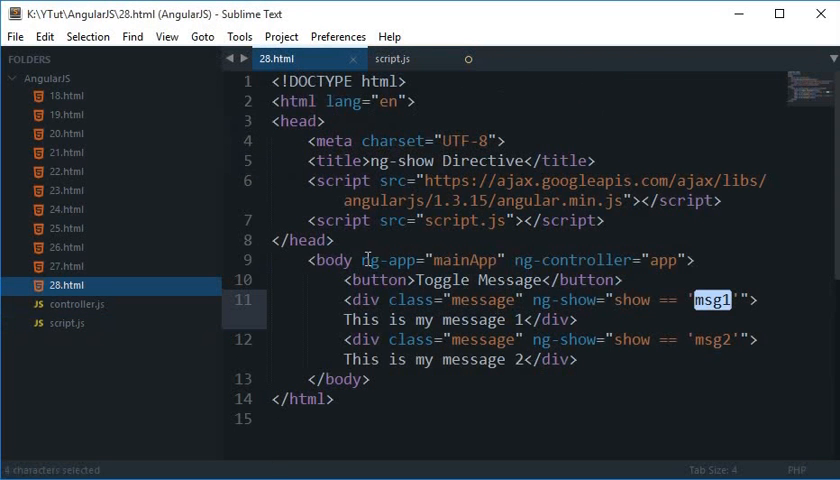
pyautogui.moveTo(507, 289)
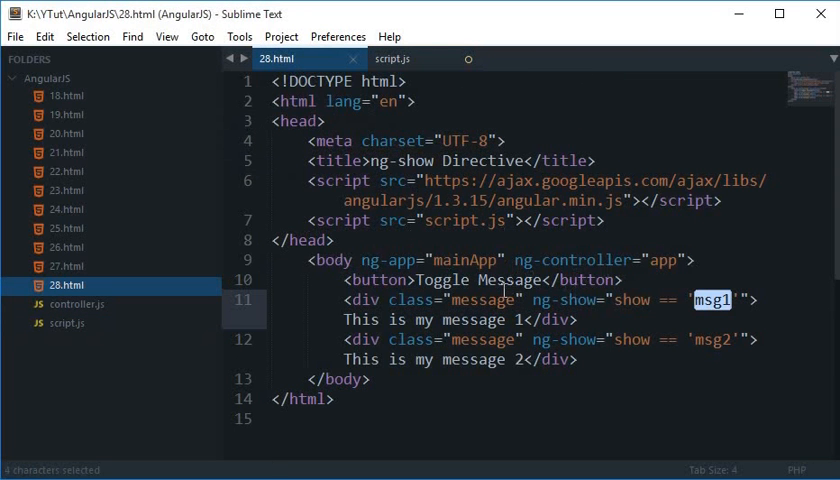
pyautogui.write('ng-click="toggle(')
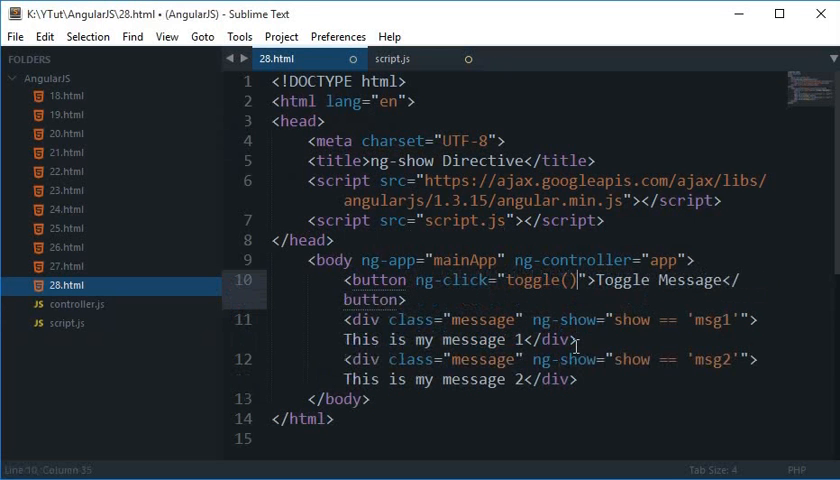
# Define a $scope.toggle = function() { in script.js
pyautogui.click(392, 58)
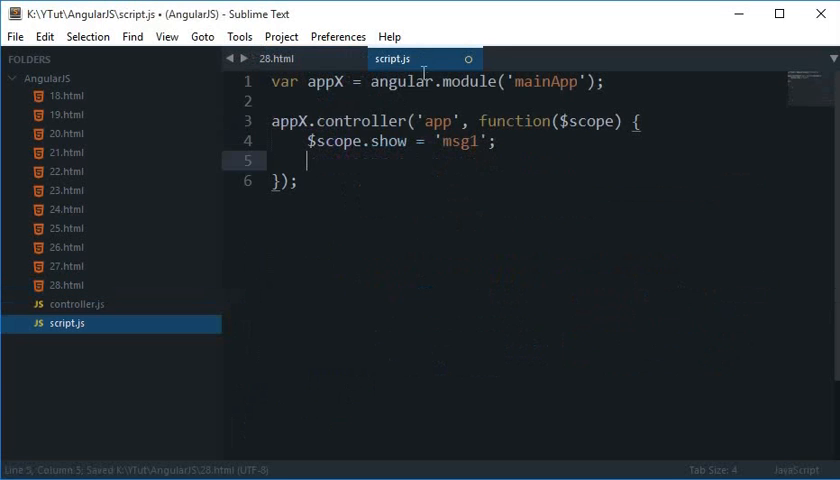
pyautogui.write('$scop')
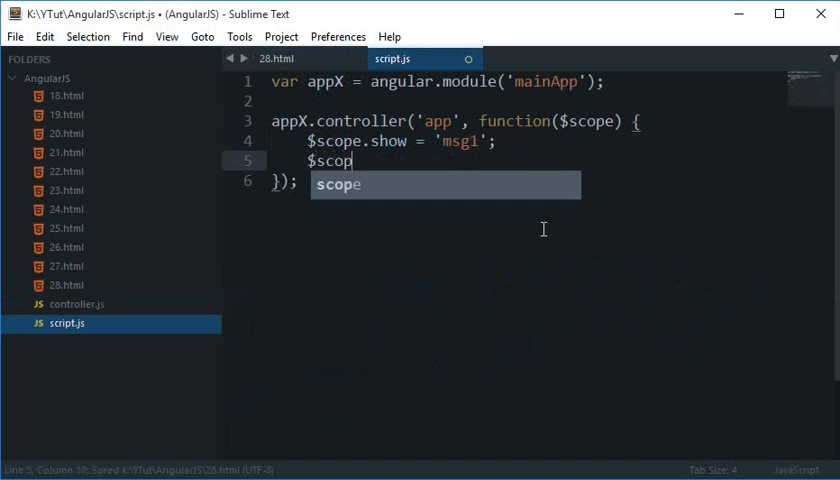
pyautogui.write('.toggle')
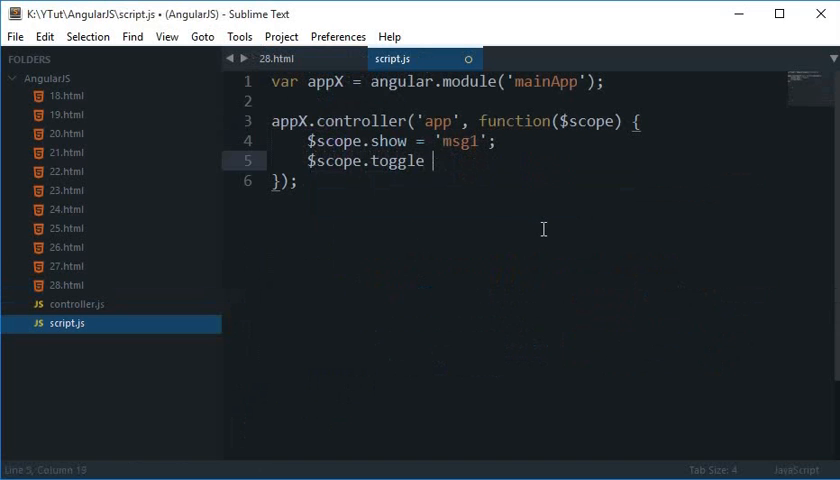
pyautogui.write('= function()')
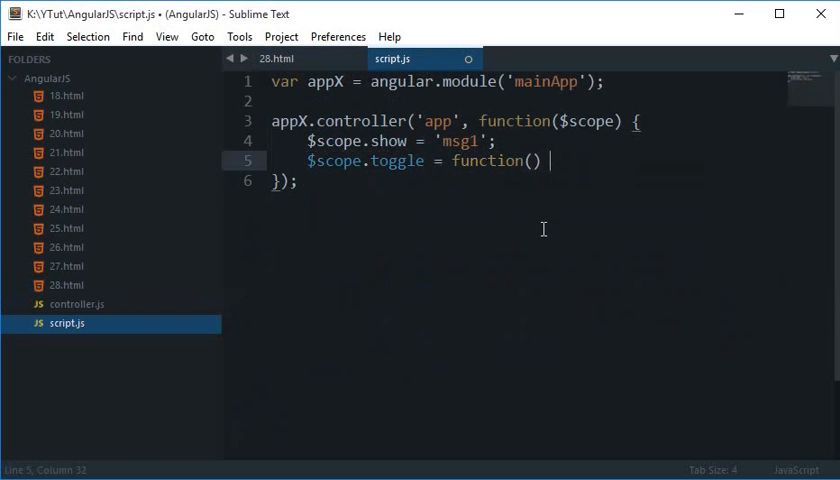
pyautogui.write('{')
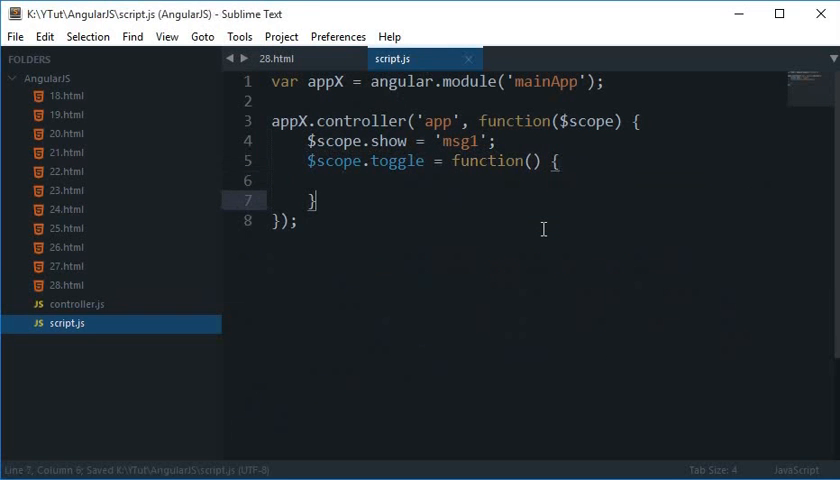
# Make toggle switch $scope.show between 'msg1' and 'msg2', and save script.js
pyautogui.write('$s')
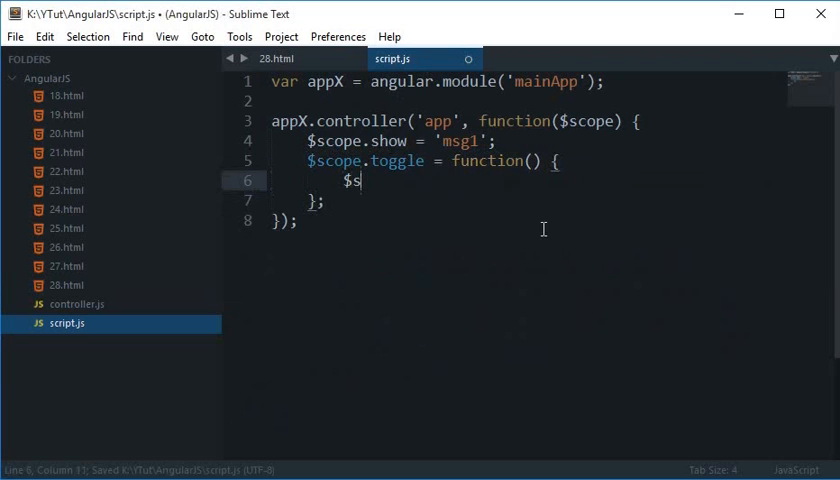
pyautogui.write('cope.show =')
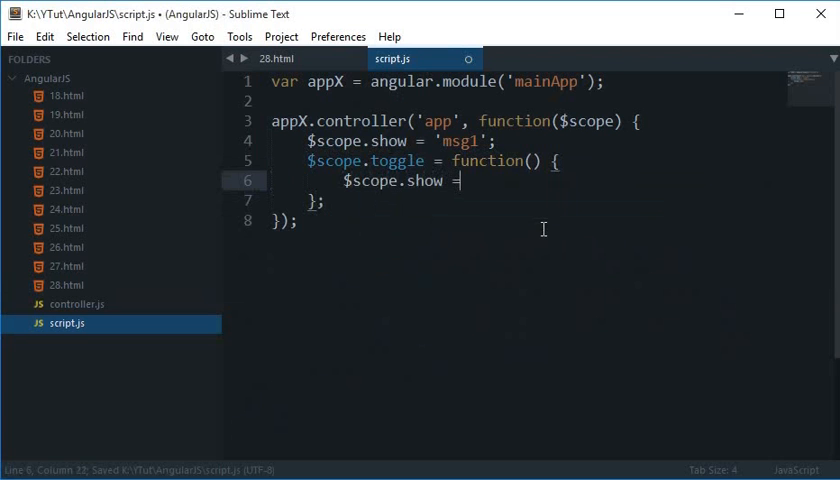
pyautogui.write('$scope')
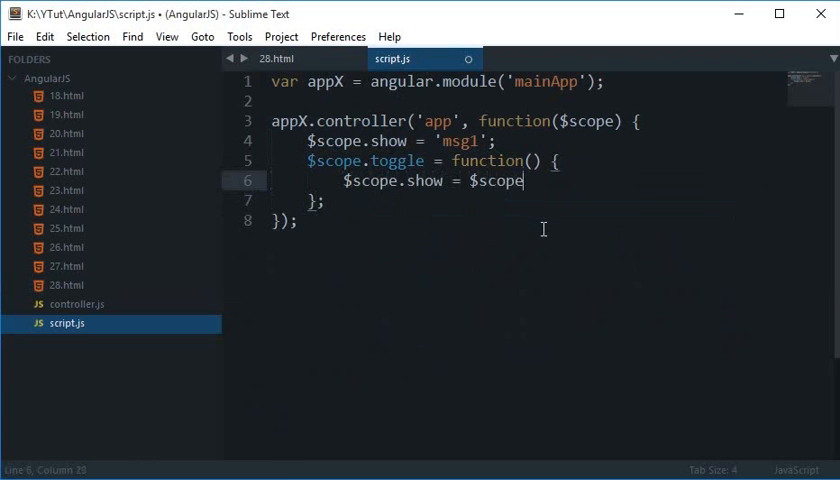
pyautogui.write('.show ==')
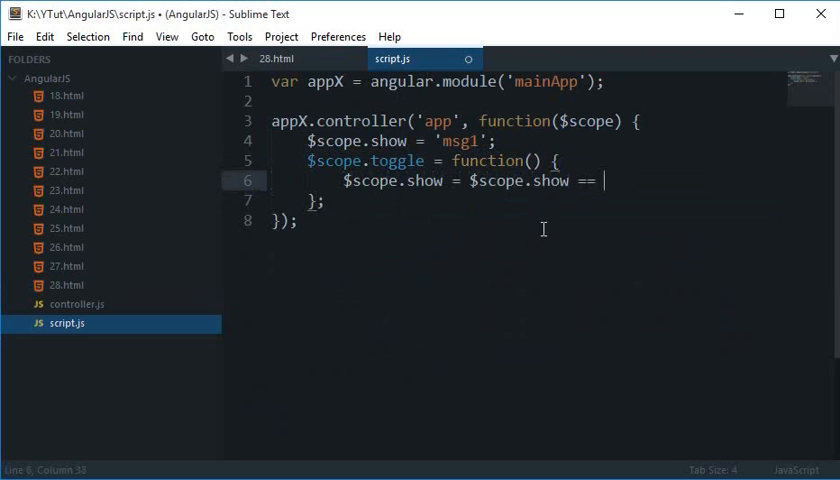
pyautogui.write("'ms")
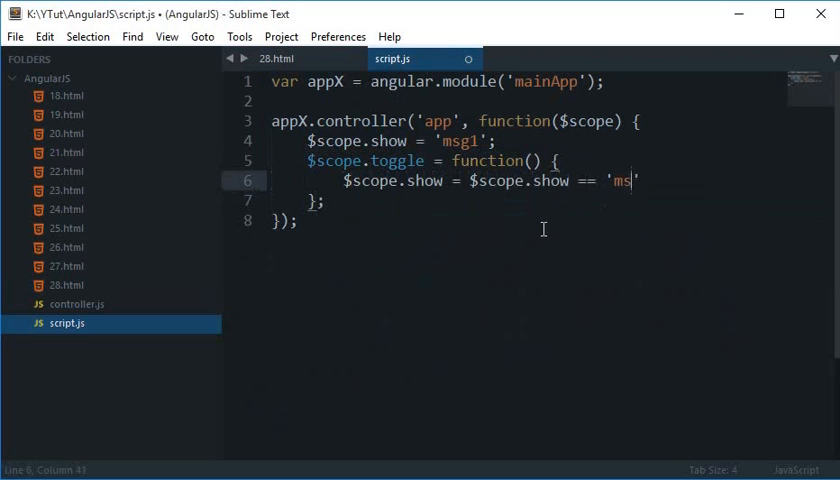
pyautogui.write('g1')
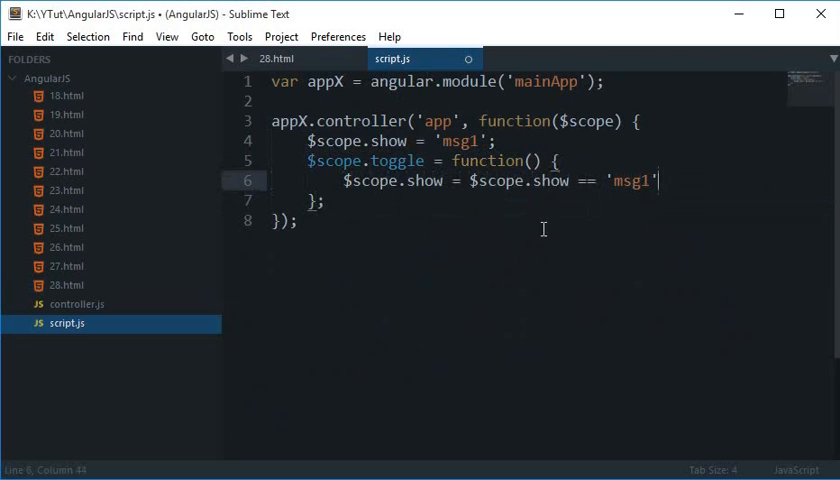
pyautogui.write(": 'm'")
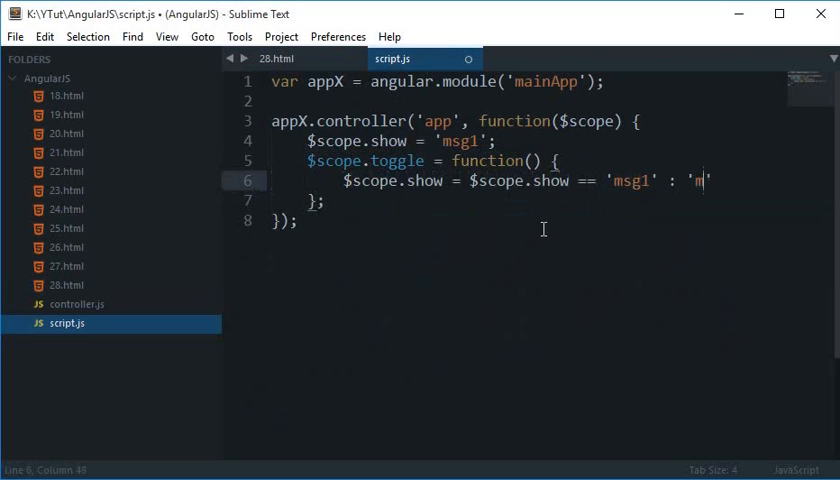
pyautogui.write("sg2'")
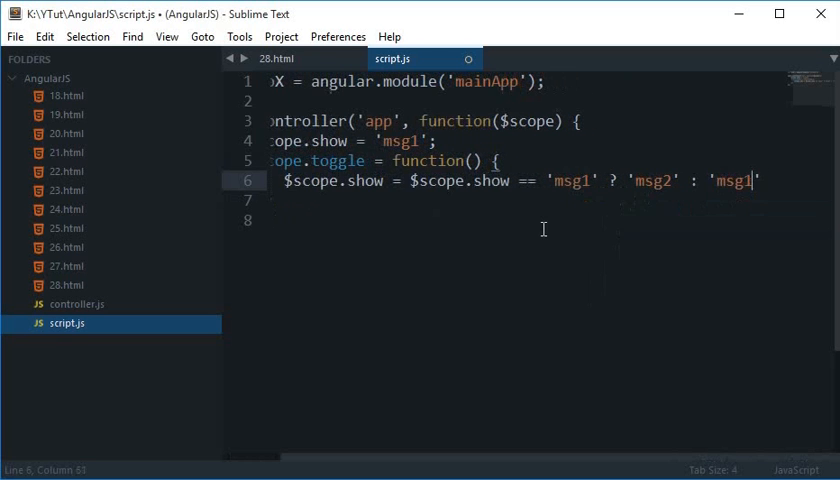
pyautogui.press('ctrl+s')
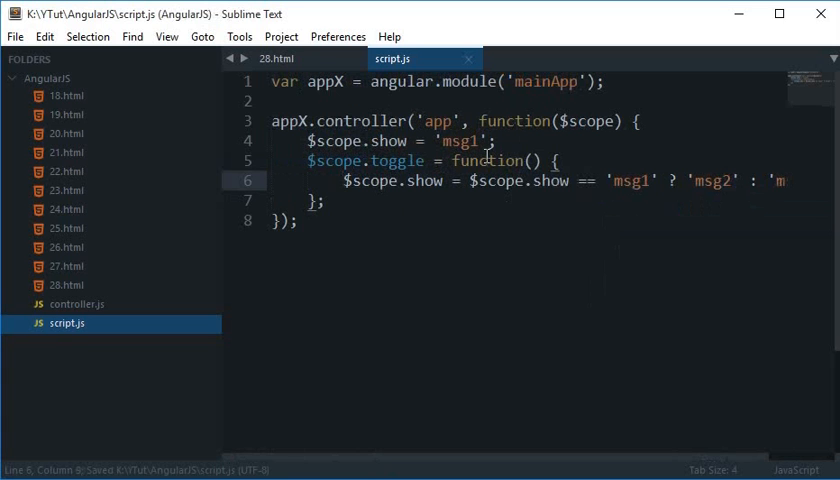
pyautogui.moveTo(419, 181); pyautogui.dragTo(666, 181)
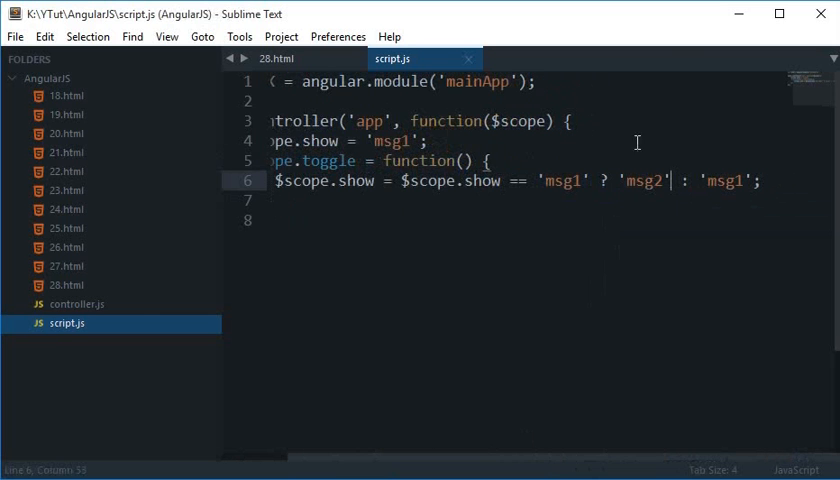
pyautogui.moveTo(452, 460)
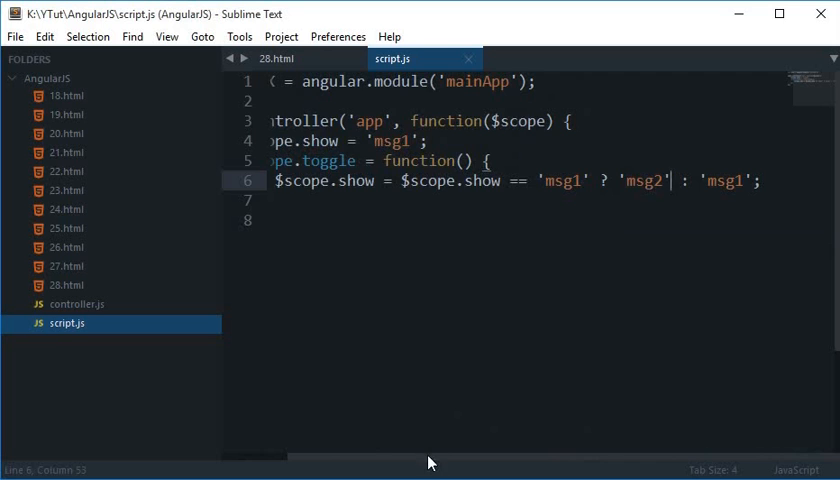
pyautogui.moveTo(606, 240)
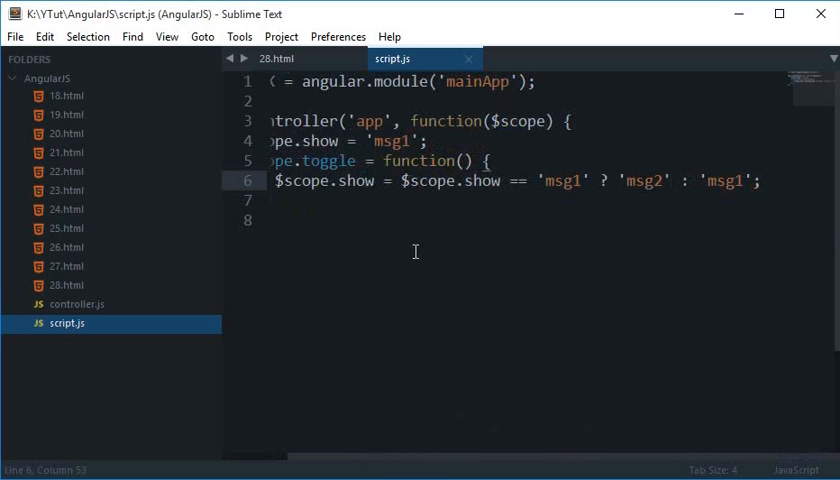
pyautogui.moveTo(408, 248)
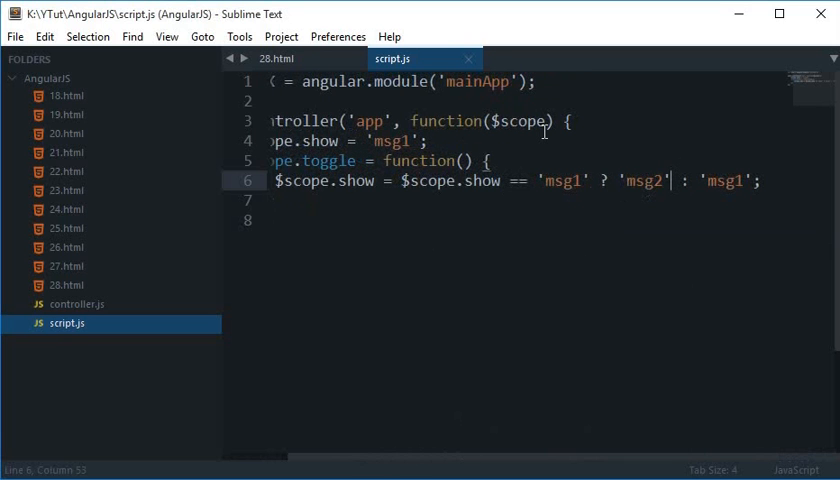
pyautogui.moveTo(391, 463)
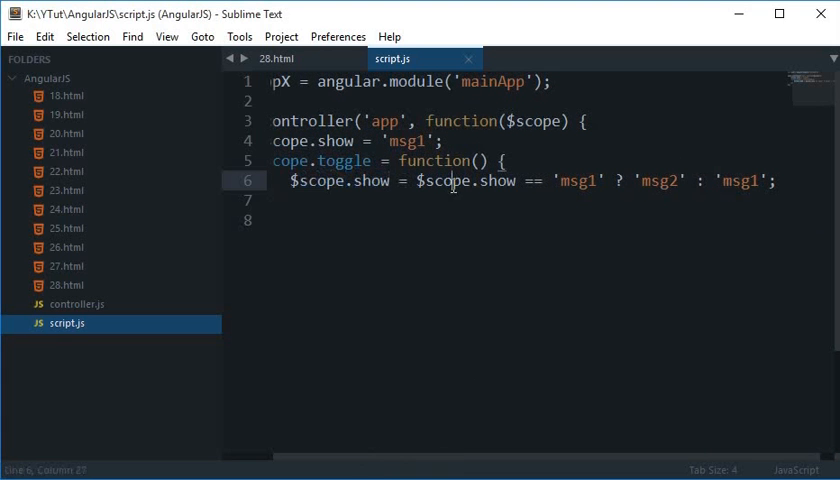
pyautogui.moveTo(416, 181); pyautogui.dragTo(600, 181)
pyautogui.write('};')
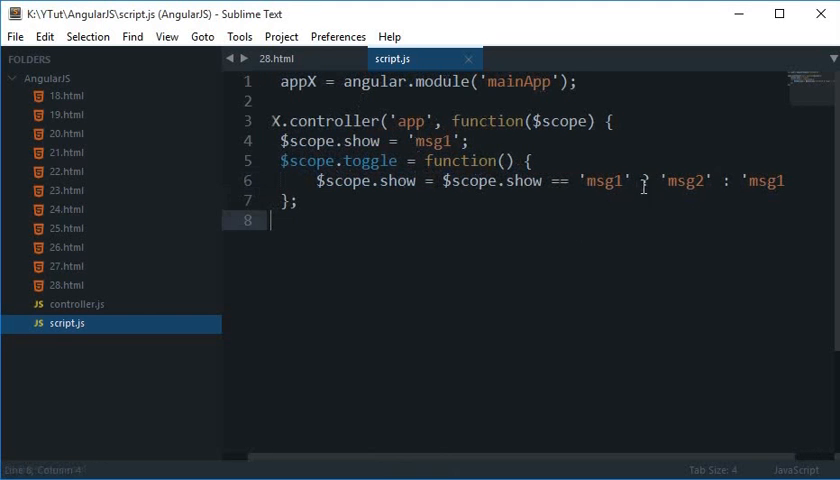
pyautogui.moveTo(420, 181); pyautogui.dragTo(630, 181)
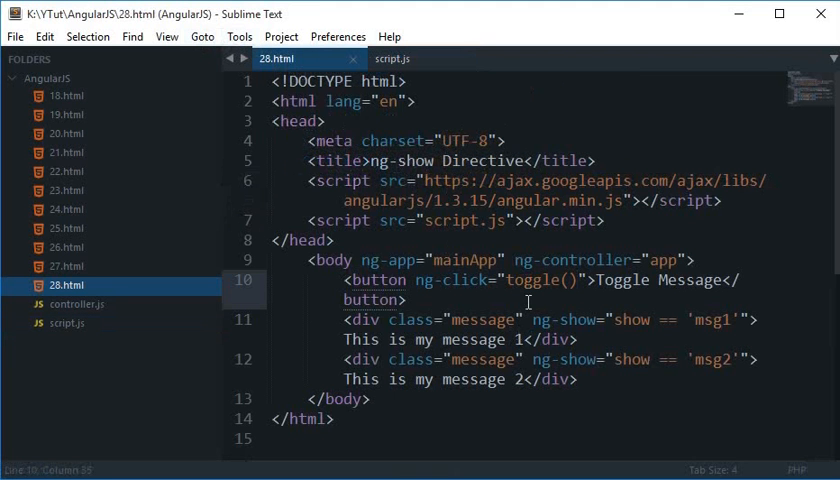
pyautogui.click(579, 339)
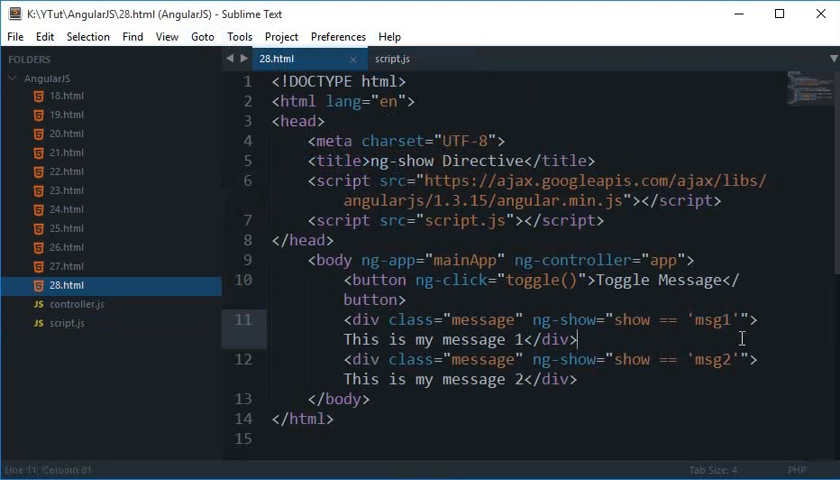
pyautogui.moveTo(737, 318)
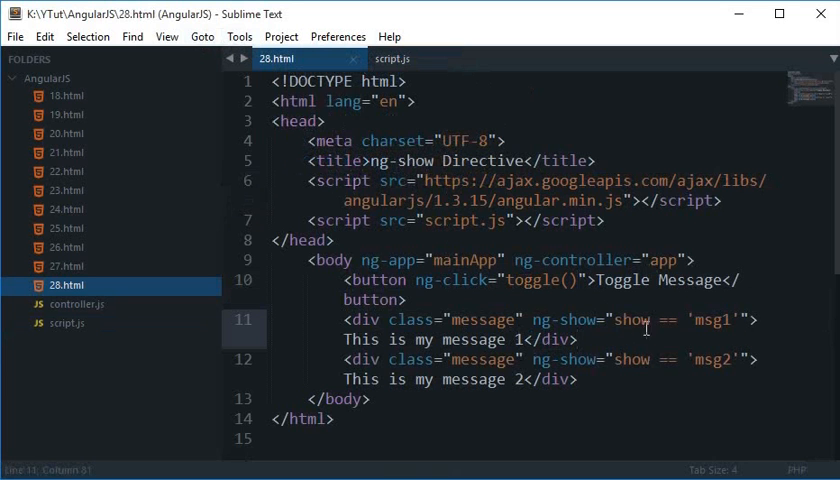
pyautogui.click(393, 59)
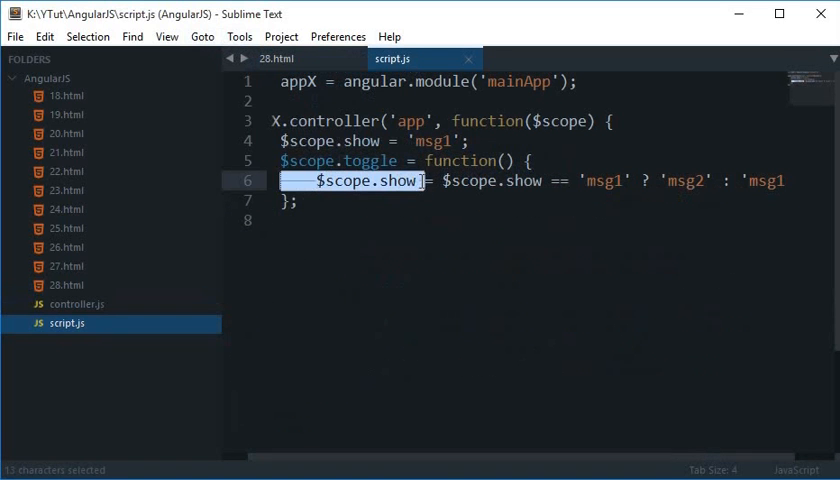
pyautogui.moveTo(427, 181); pyautogui.dragTo(651, 181)
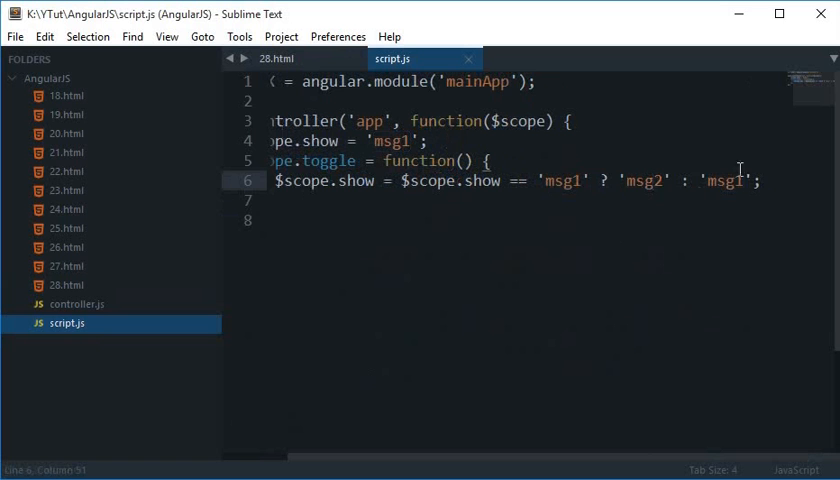
pyautogui.click(345, 181)
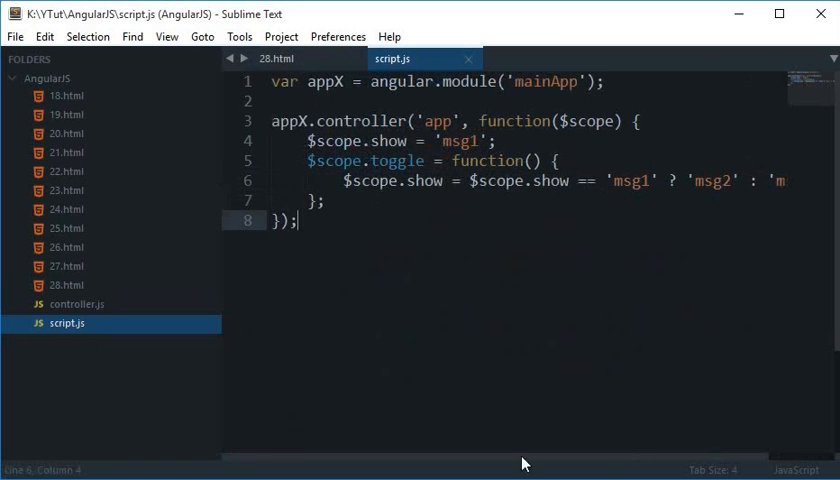
pyautogui.press('ctrl+s')
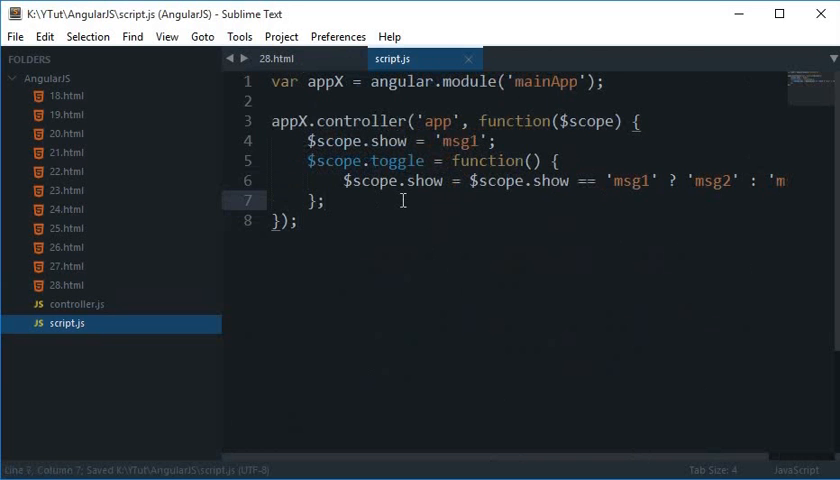
pyautogui.click(277, 59)
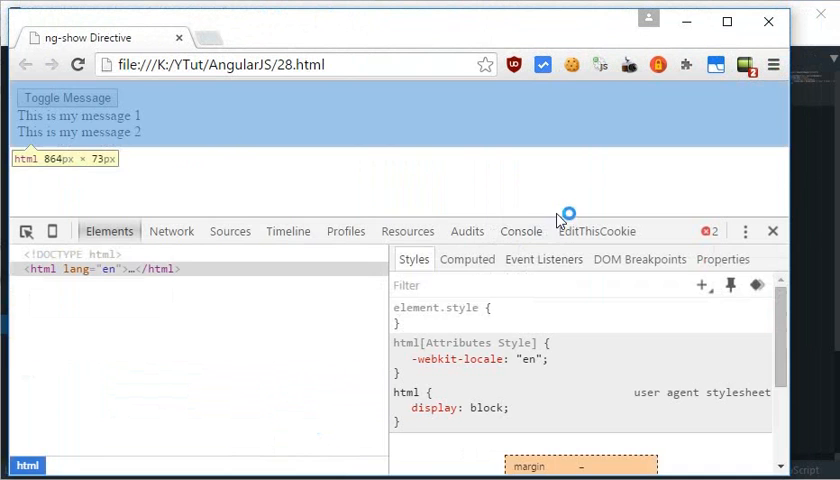
# Switch to the Console tab in Chrome DevTools
pyautogui.click(520, 231)
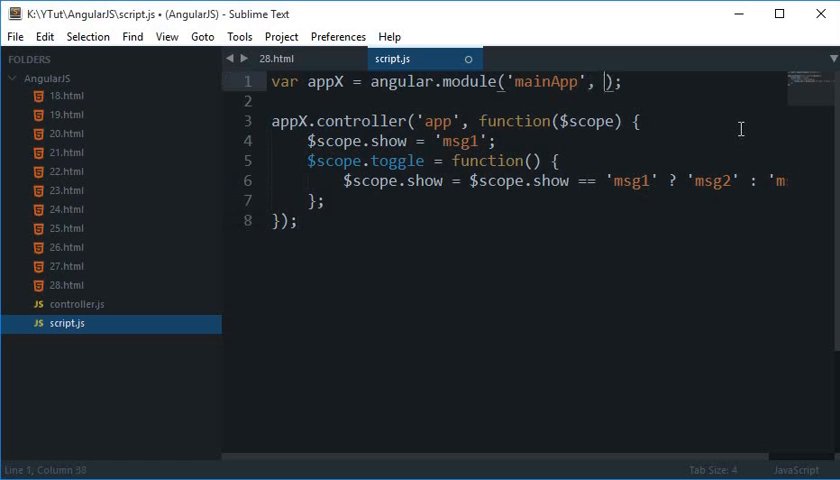
# Pass [] as the mainApp module's dependency array and reload the page in Chrome
pyautogui.write('[]')
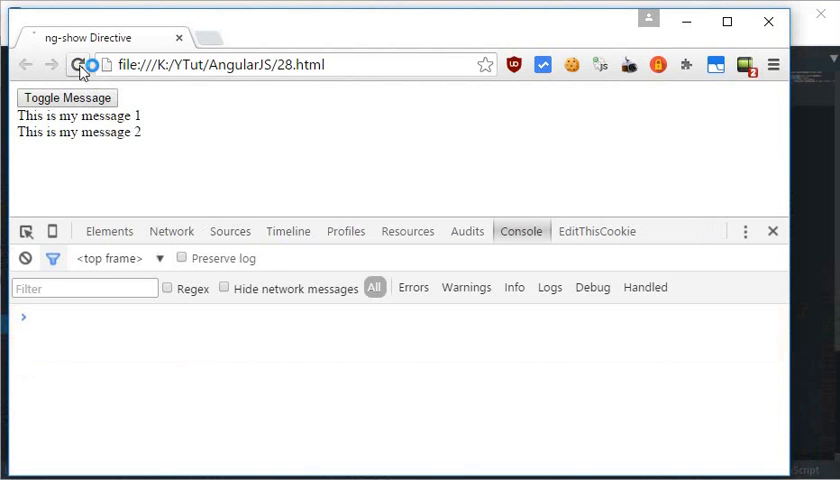
pyautogui.click(67, 98)
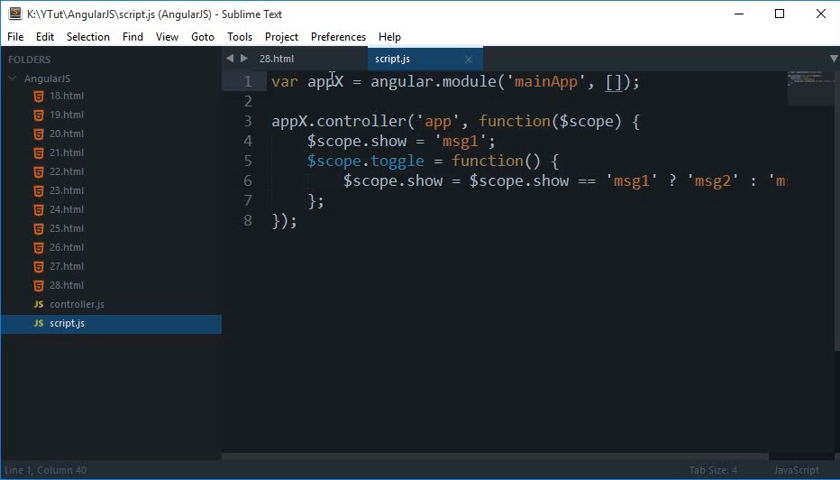
pyautogui.click(278, 59)
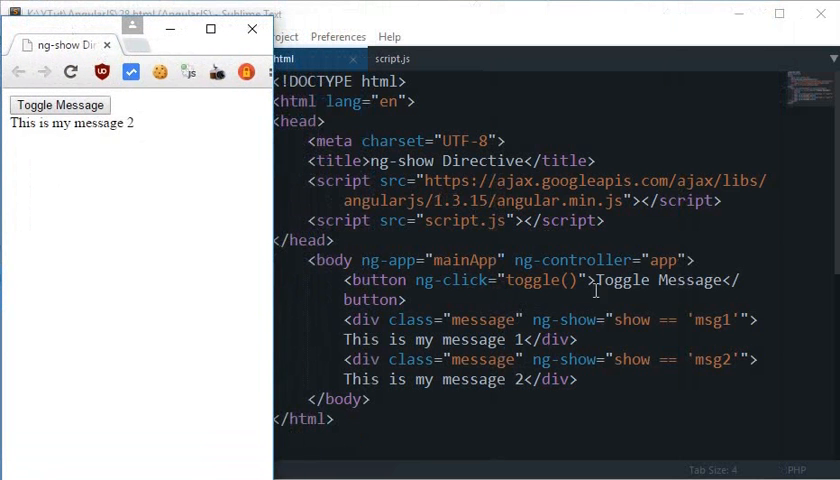
pyautogui.moveTo(667, 334)
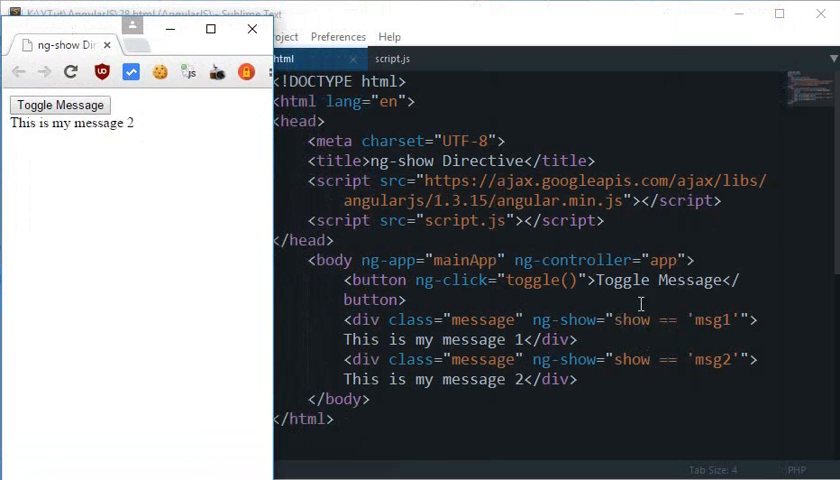
pyautogui.moveTo(522, 260)
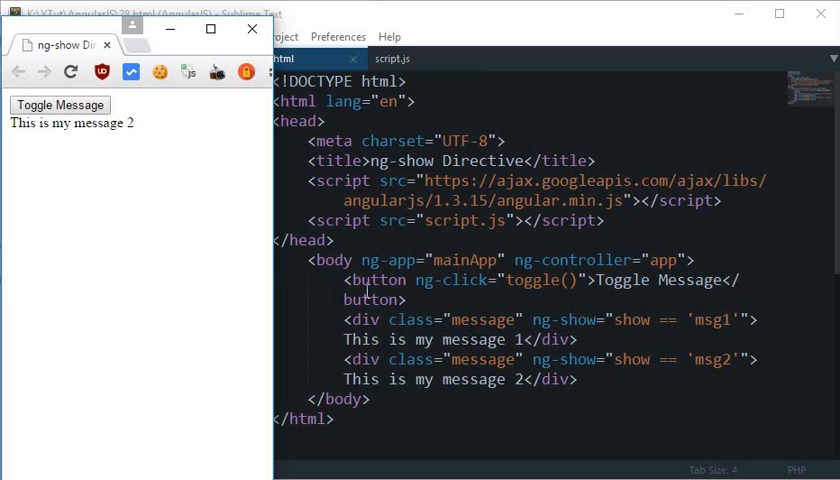
pyautogui.moveTo(270, 265)
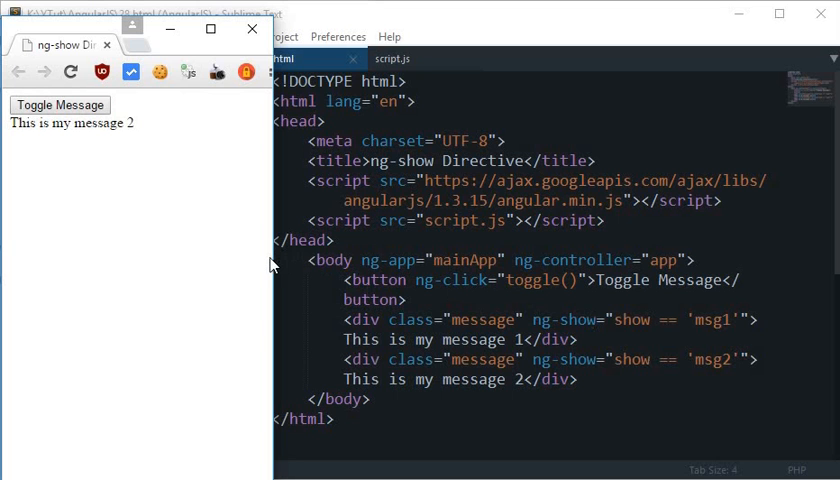